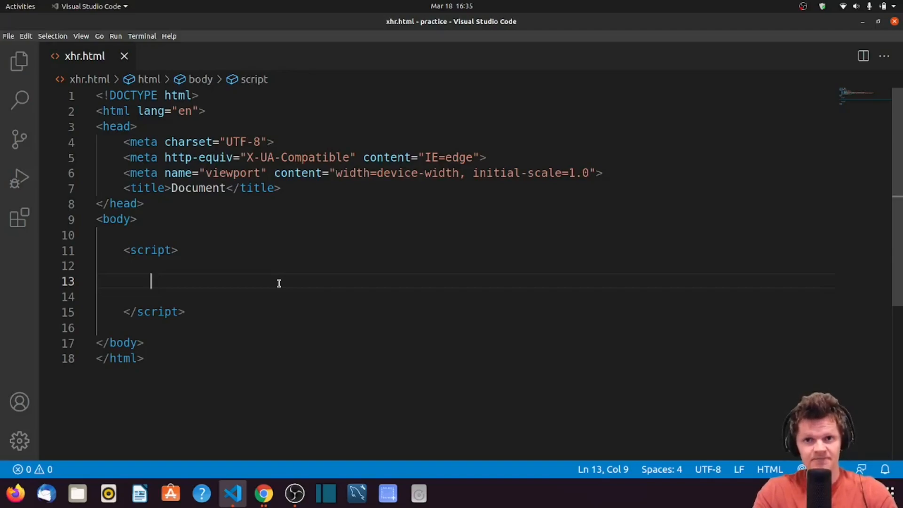
mouse_move(297, 316)
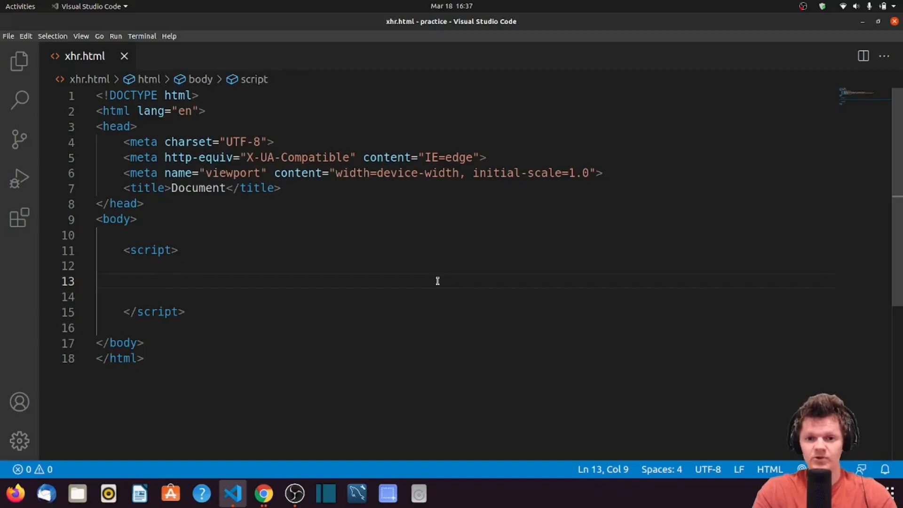
mouse_move(192, 291)
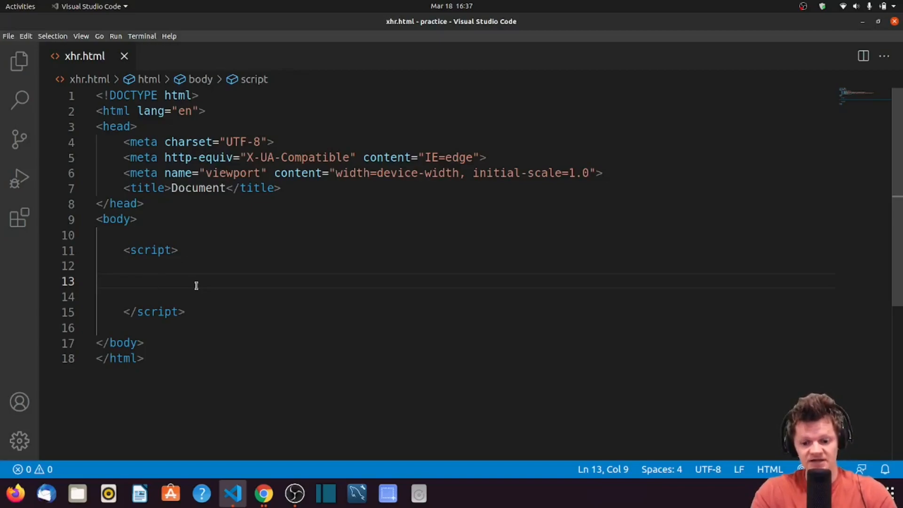
Complete line 13 as const xhtpp = new XMLHttpRequest(); using the IntelliSense suggestion.
type("new XM")
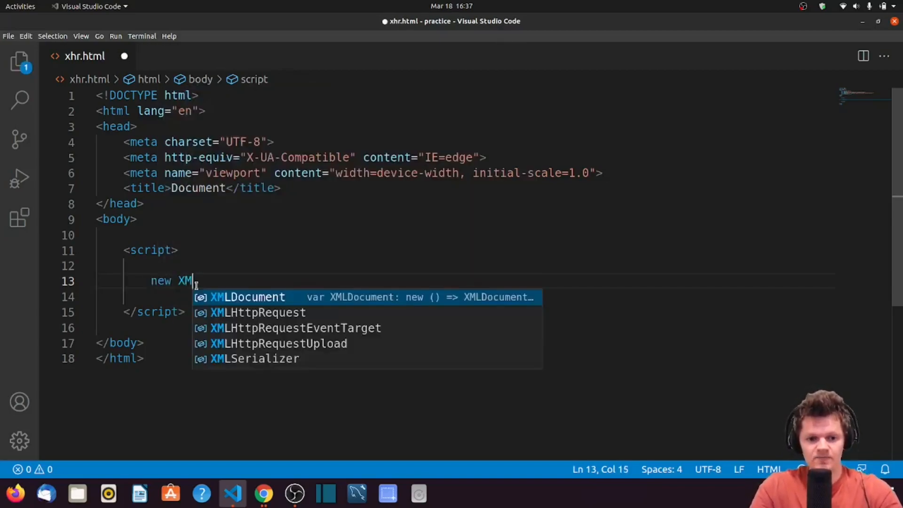
left_click(257, 312)
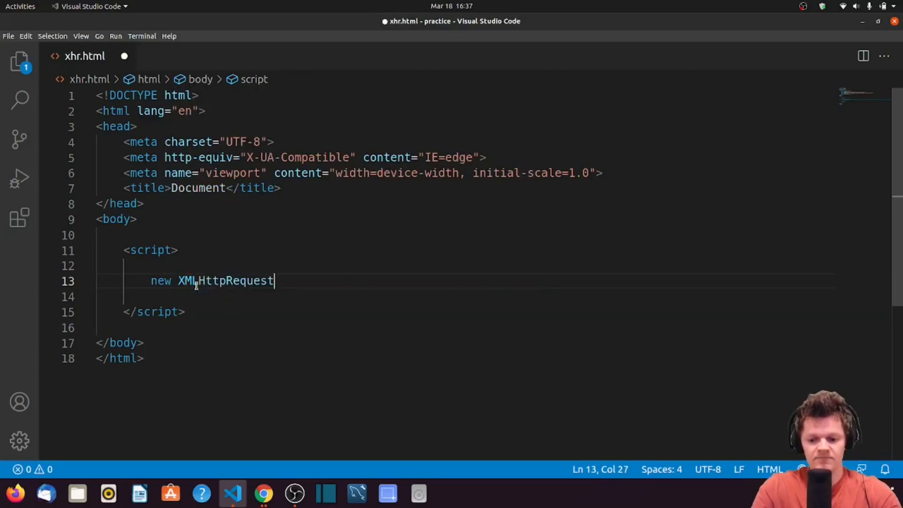
type("();")
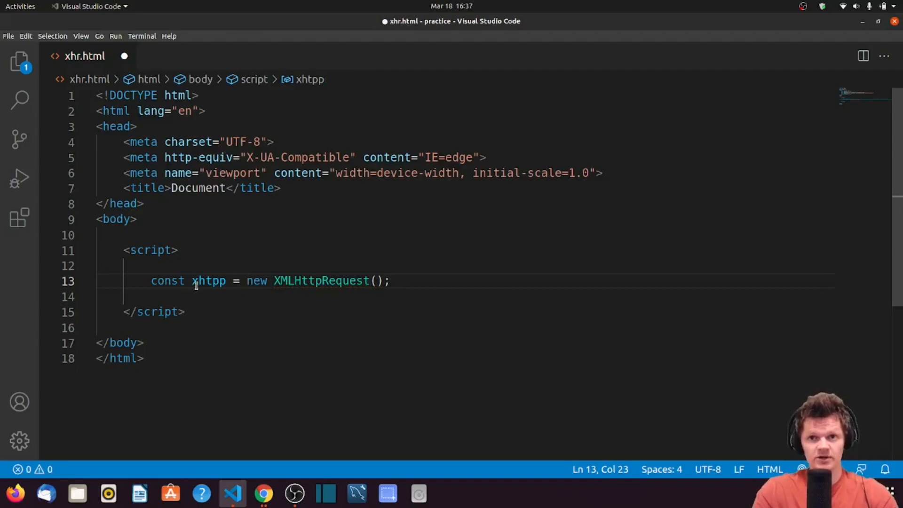
mouse_move(319, 280)
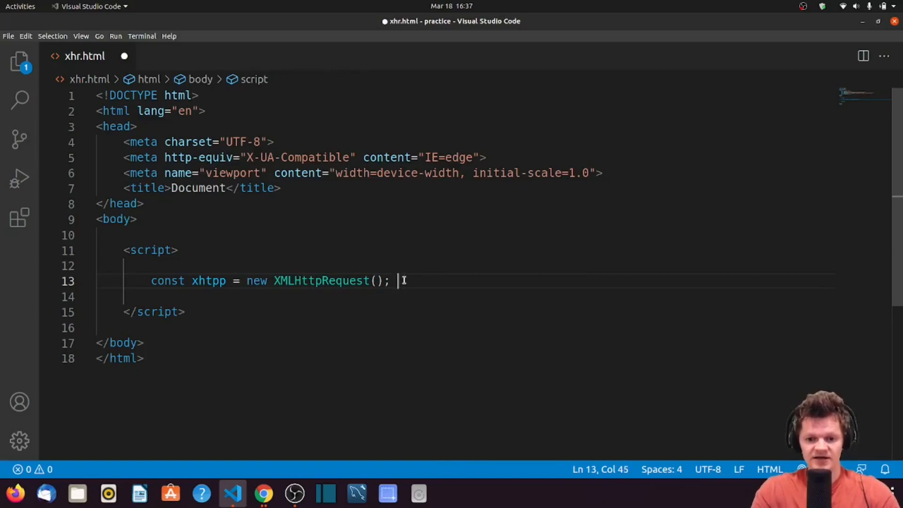
key("BackSpace")
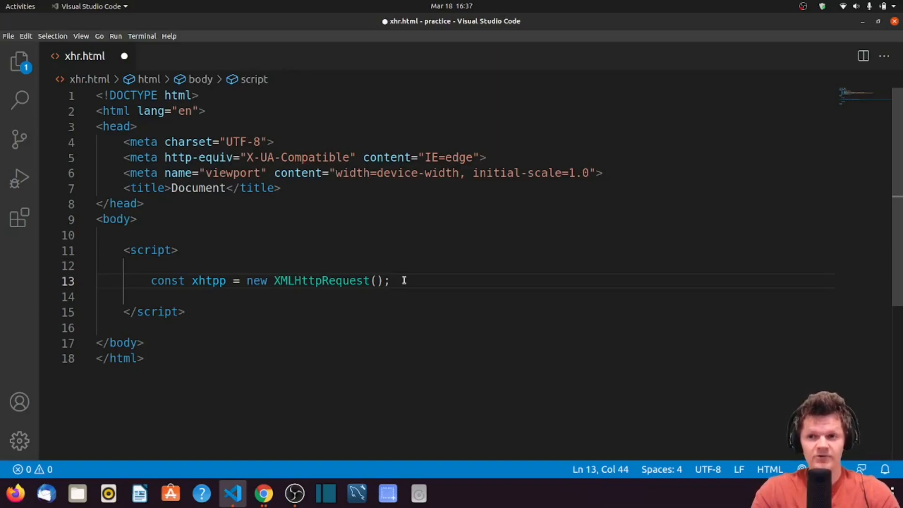
Start line 14 with xhtpp.open() using the 'GET' method.
type("x")
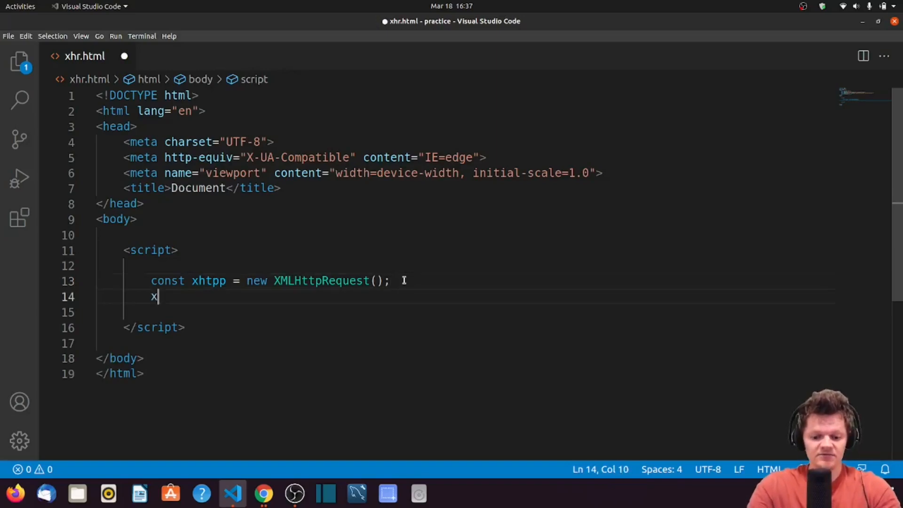
type("htpp.open")
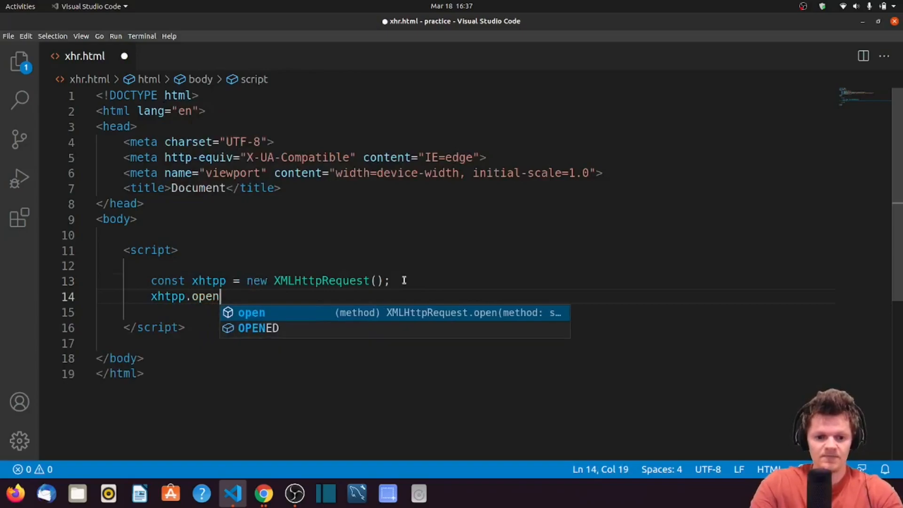
type("()")
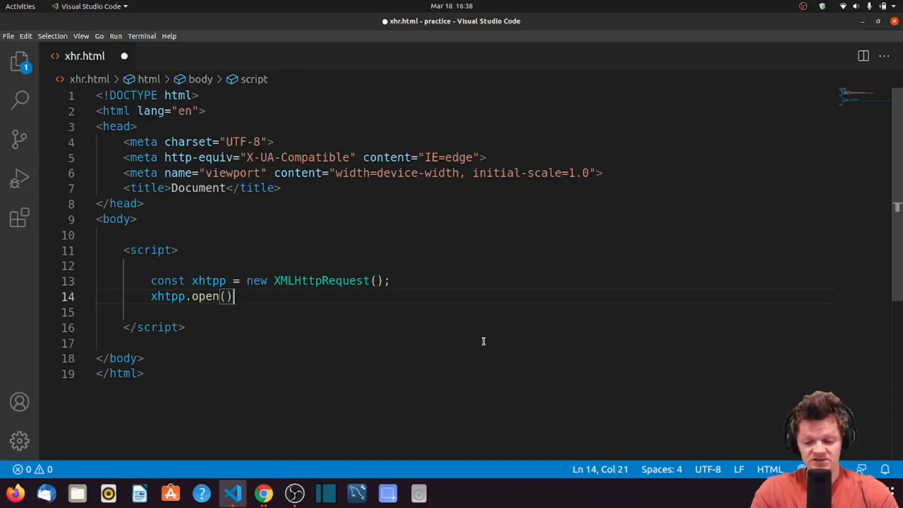
type("''")
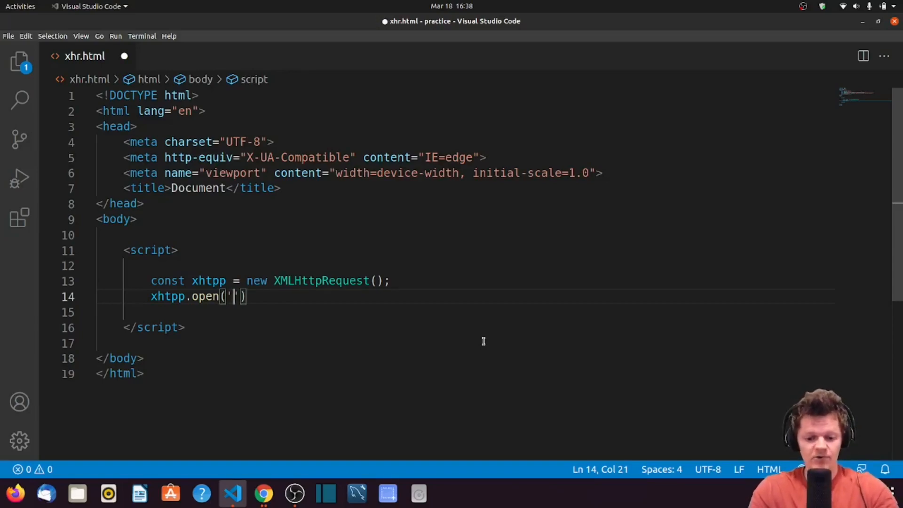
type("GET")
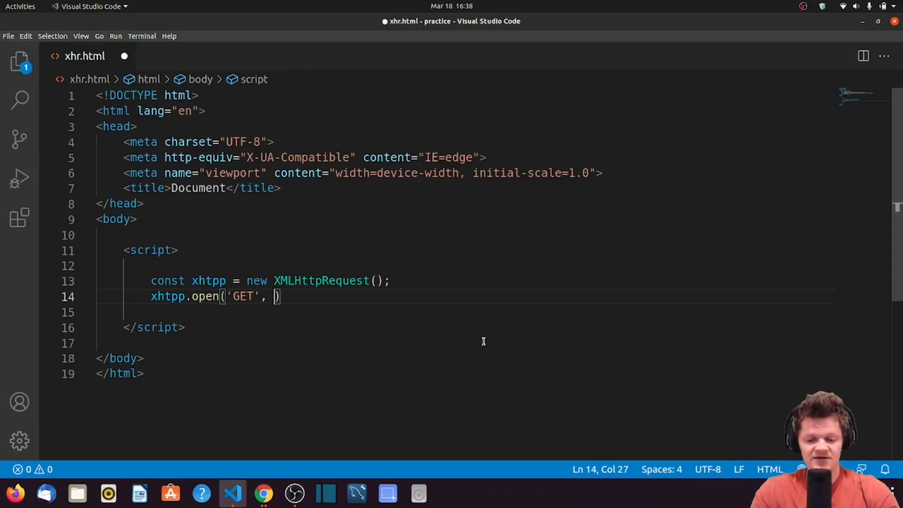
type("''")
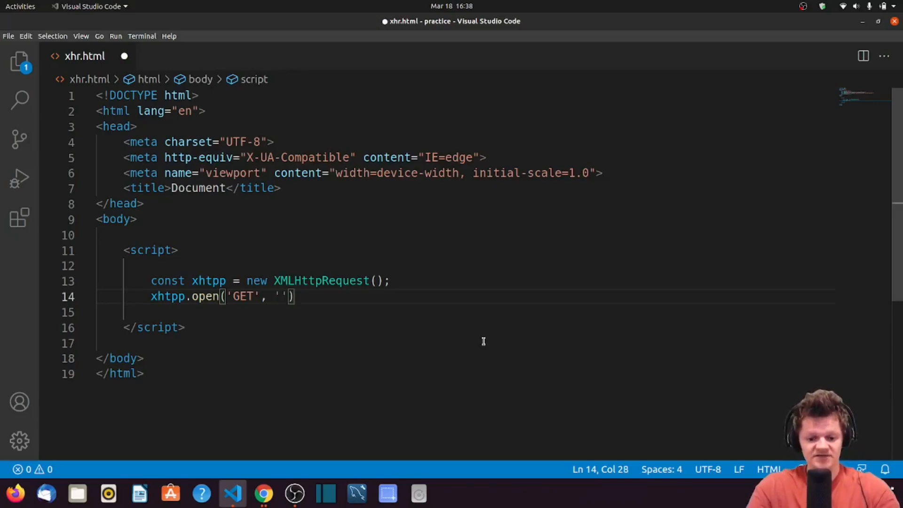
type("https")
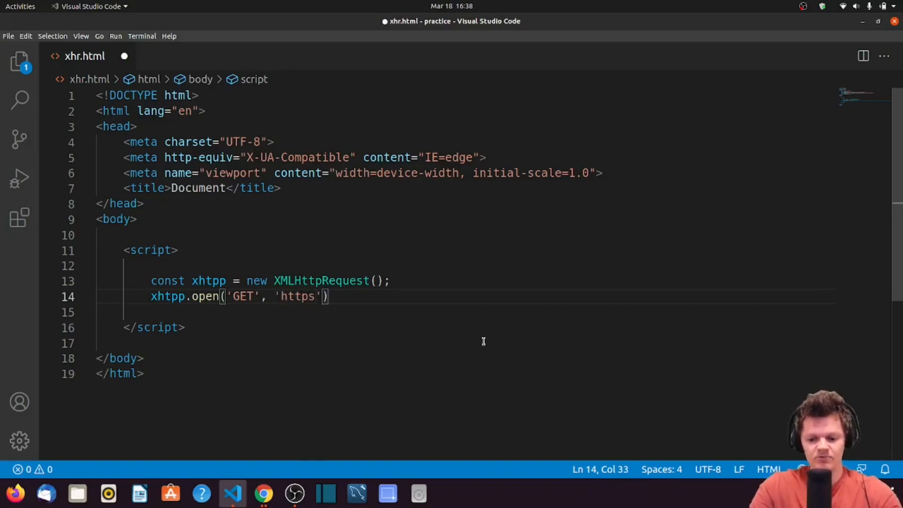
type("://")
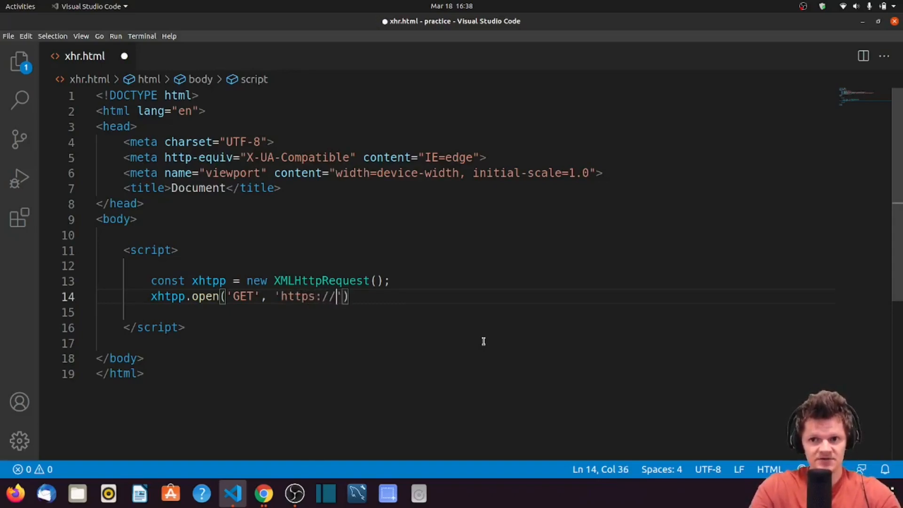
type("jsonplace")
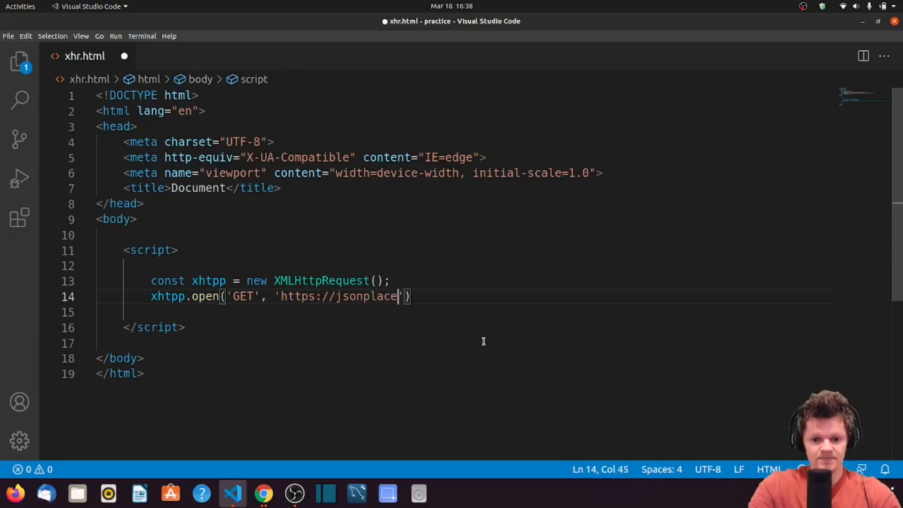
type("holder.ty")
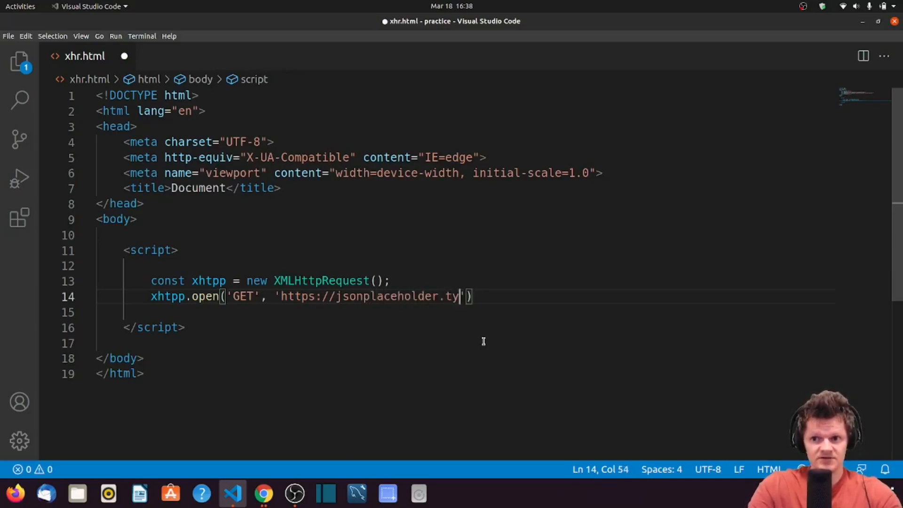
type("picode")
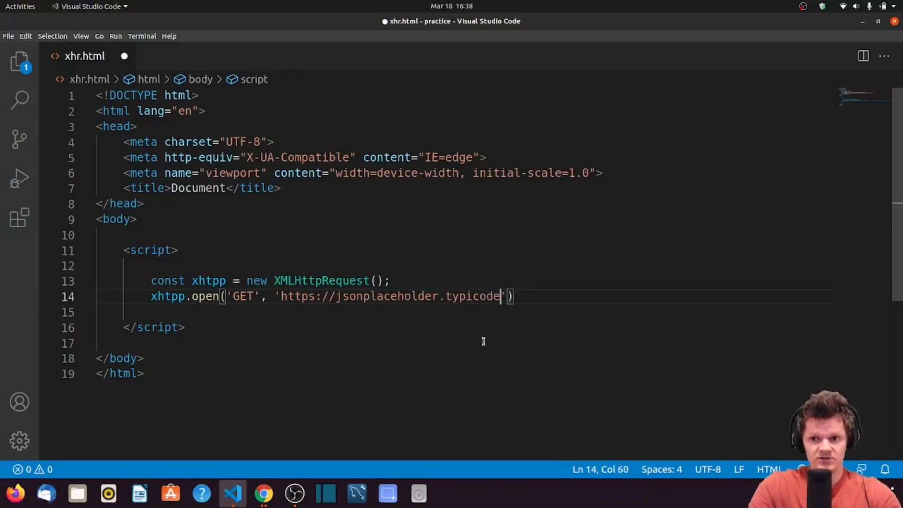
type(".com;")
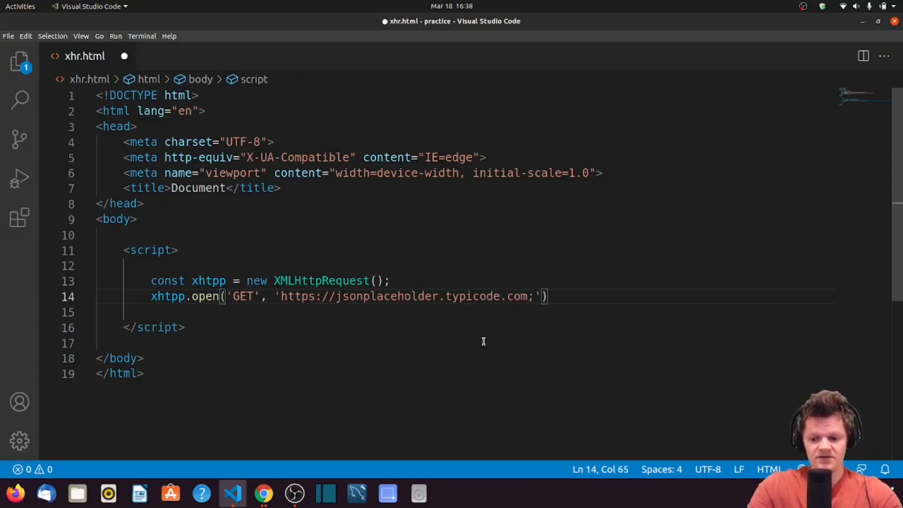
type("/users")
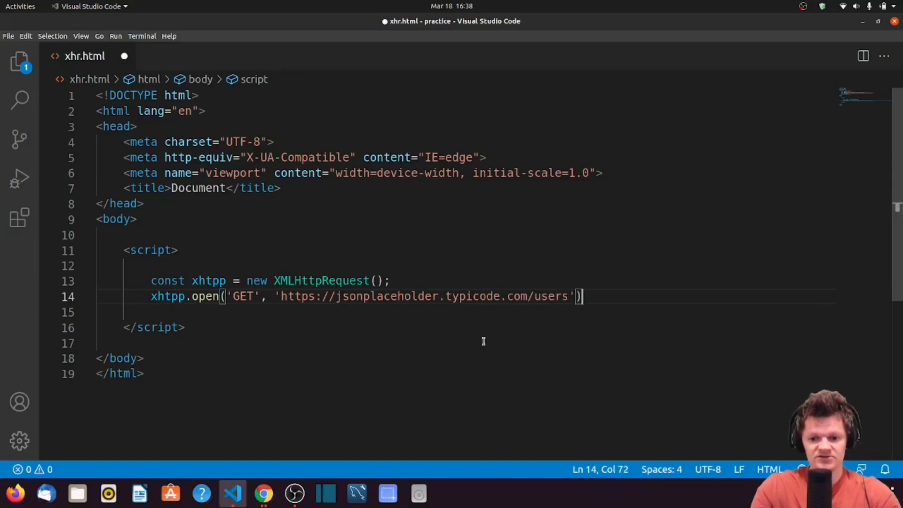
type(";")
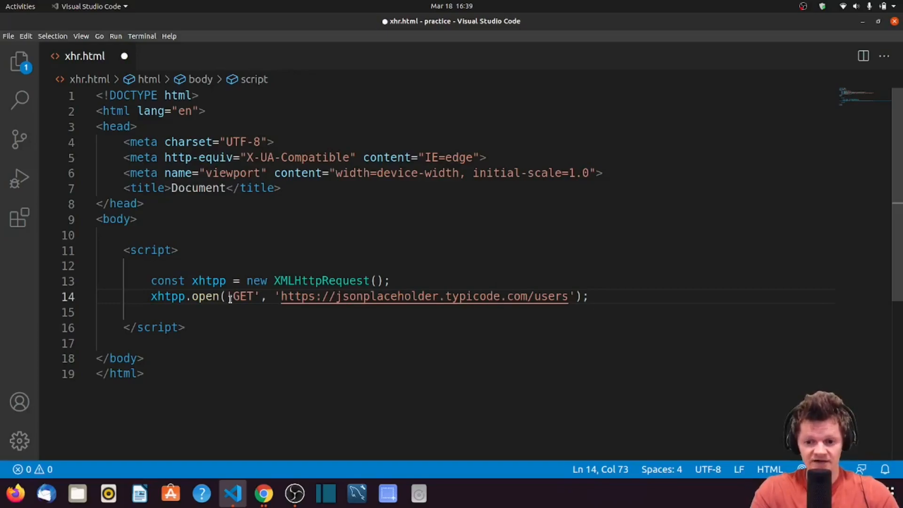
Add xhtpp.send(); on line 15 and start Live Server on port 5500.
type("xhtpp")
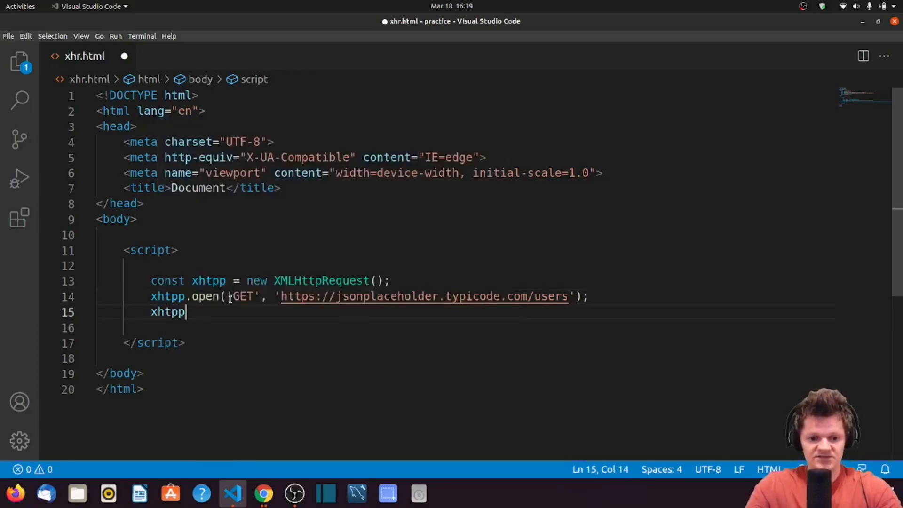
type(".send")
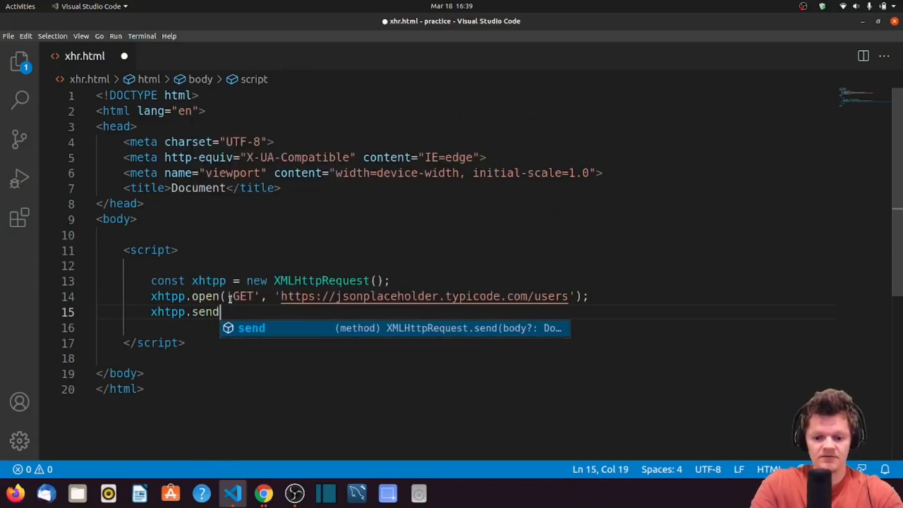
type("();")
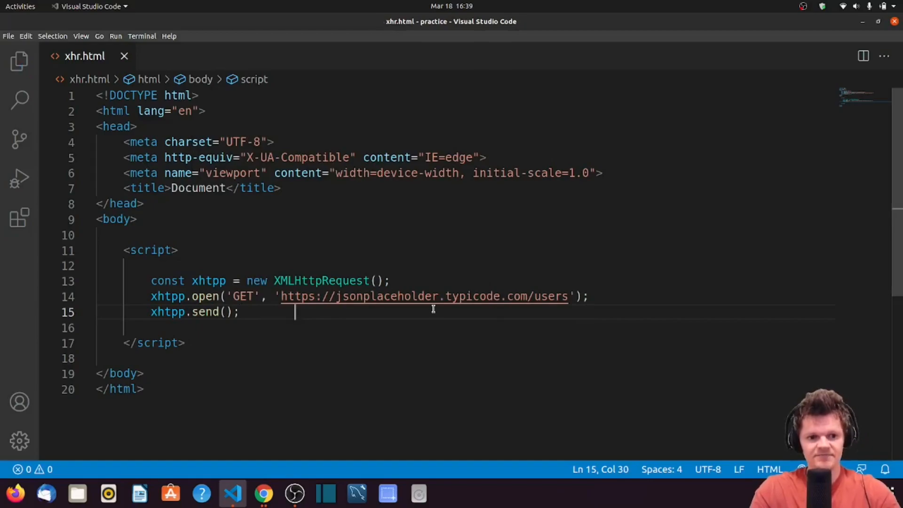
left_click(19, 60)
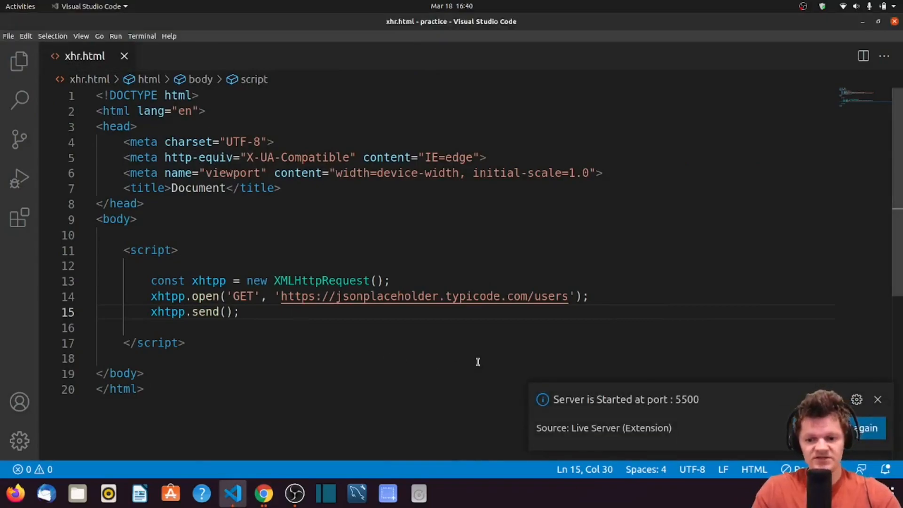
mouse_move(285, 477)
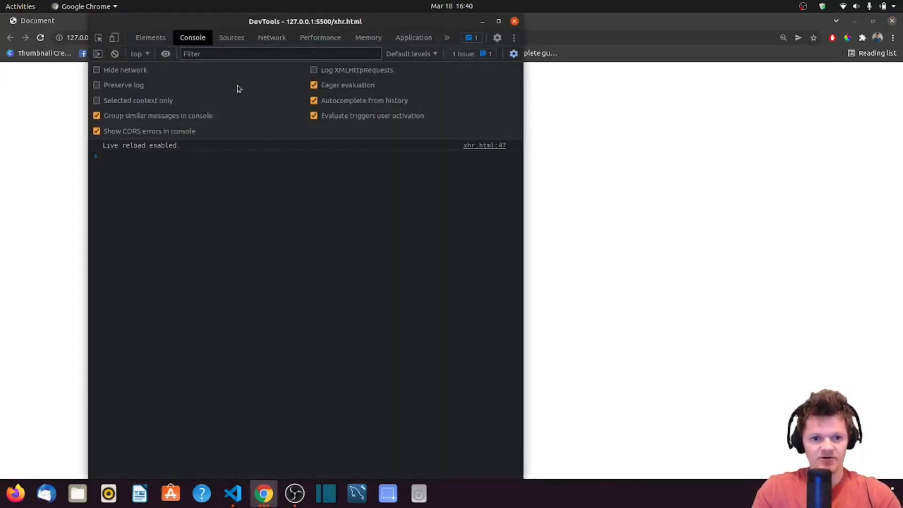
Select the pending users XHR request in Chrome DevTools' Network panel.
left_click(272, 38)
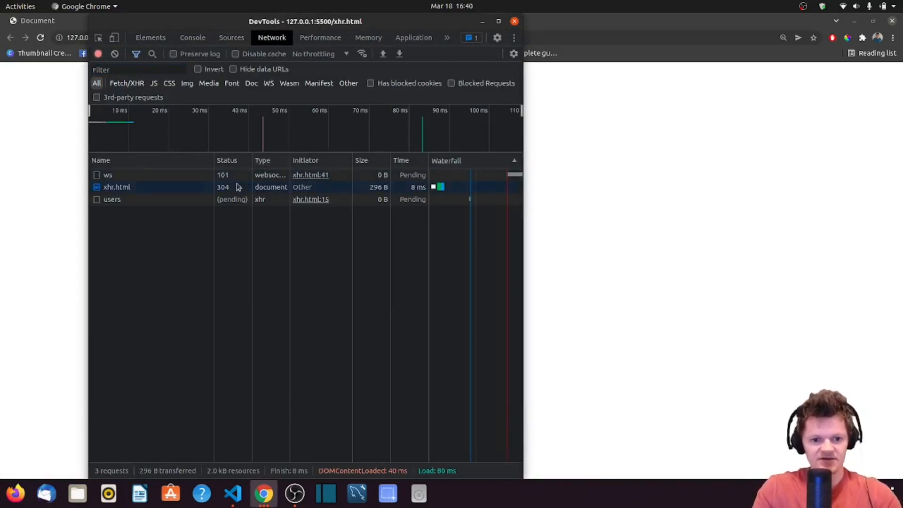
left_click(112, 199)
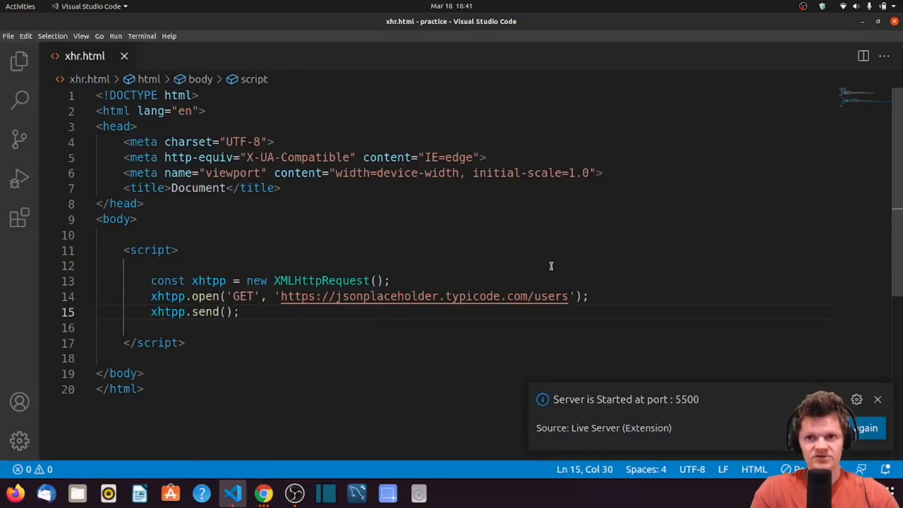
mouse_move(539, 291)
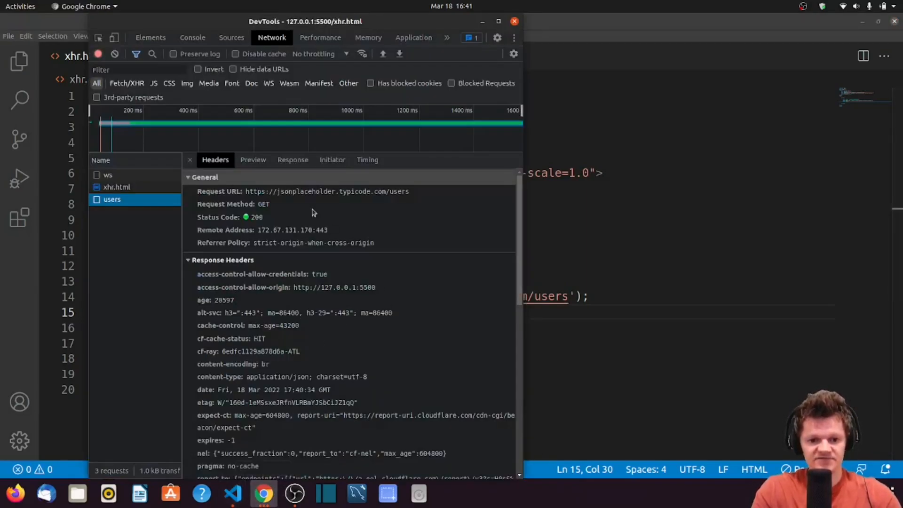
Read the users request's JSON response, then return to xhr.html in VS Code.
left_click(292, 160)
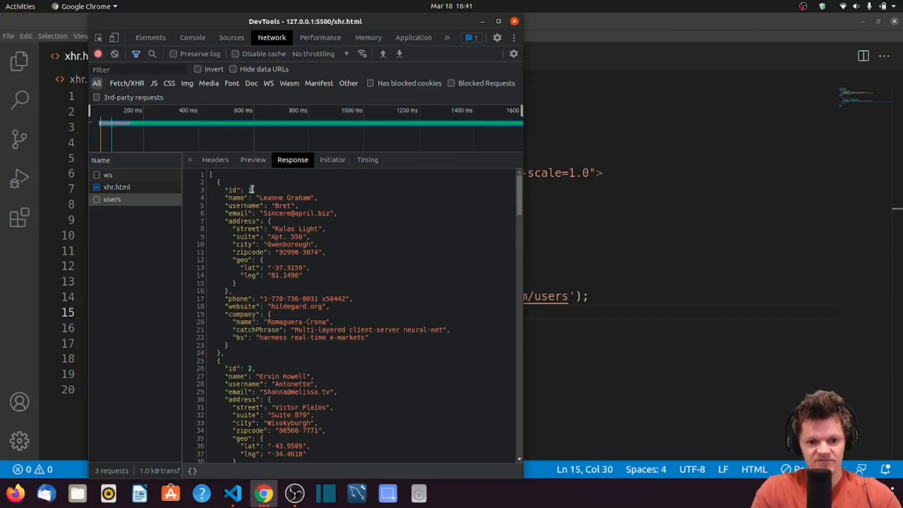
scroll("down", 3)
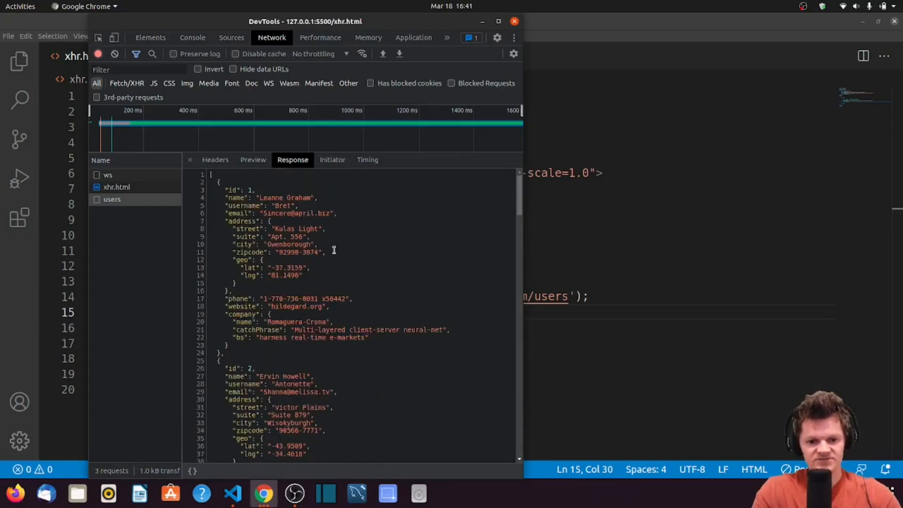
left_click(232, 494)
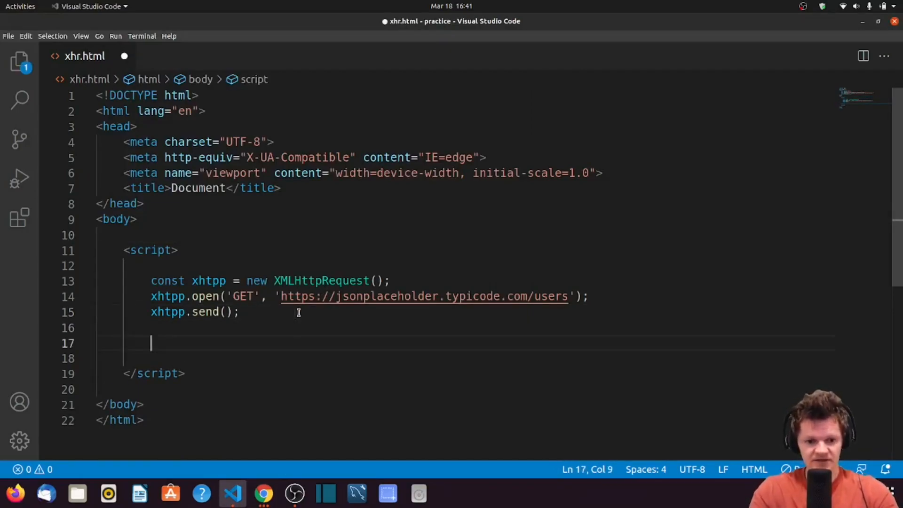
Add xhtpp.onreadystatechange logging 'operation completed!' when readyState === 4.
type("xhtpp")
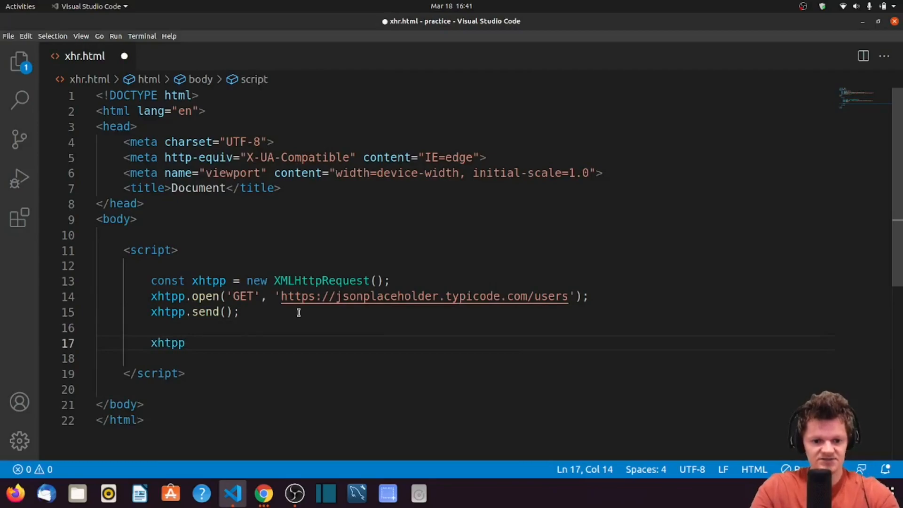
type(".")
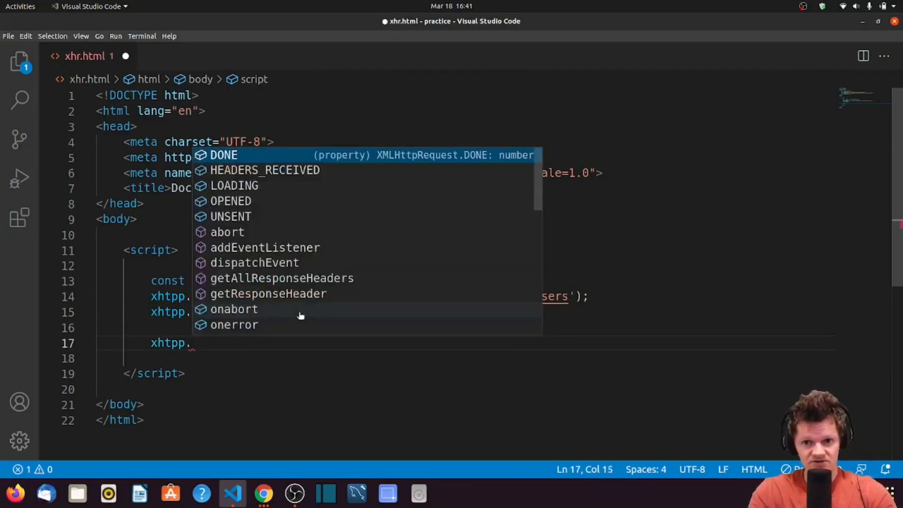
type("onreadystatechange")
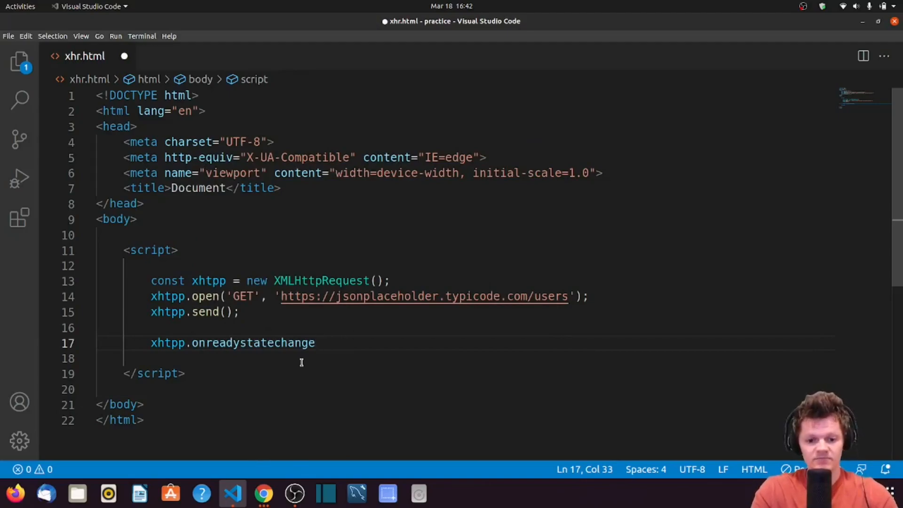
type("=")
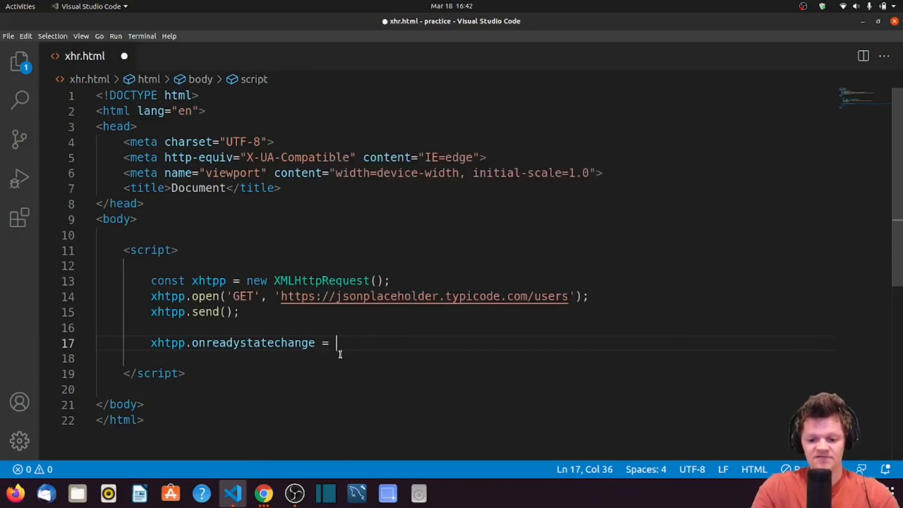
type("() => {}")
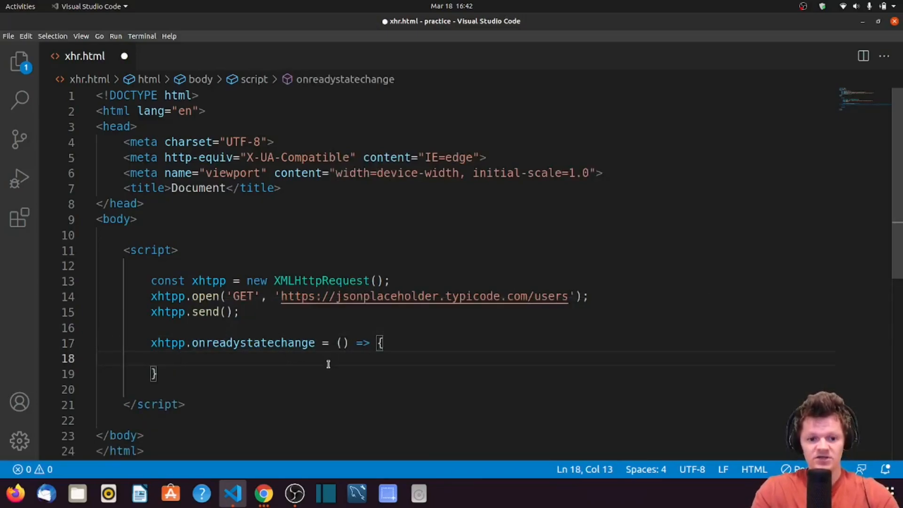
type("xhtpp.readyState")
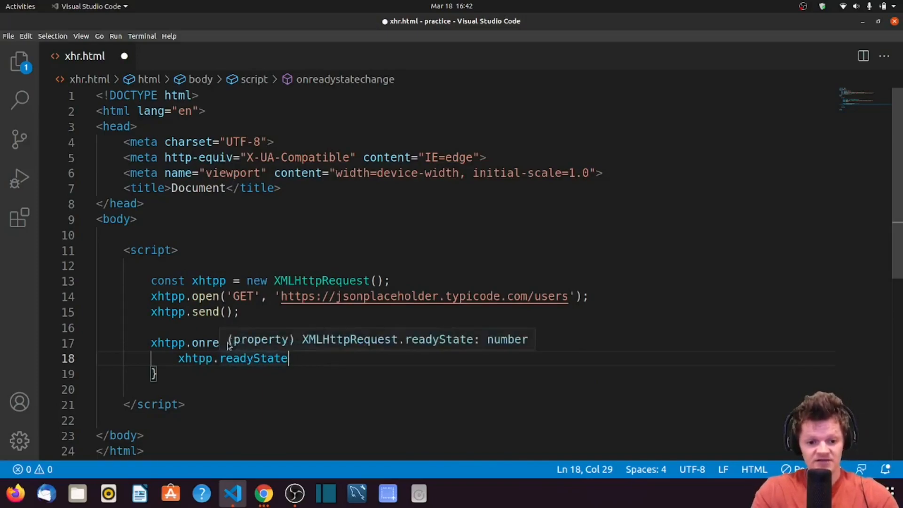
type("adystatechange = () => {")
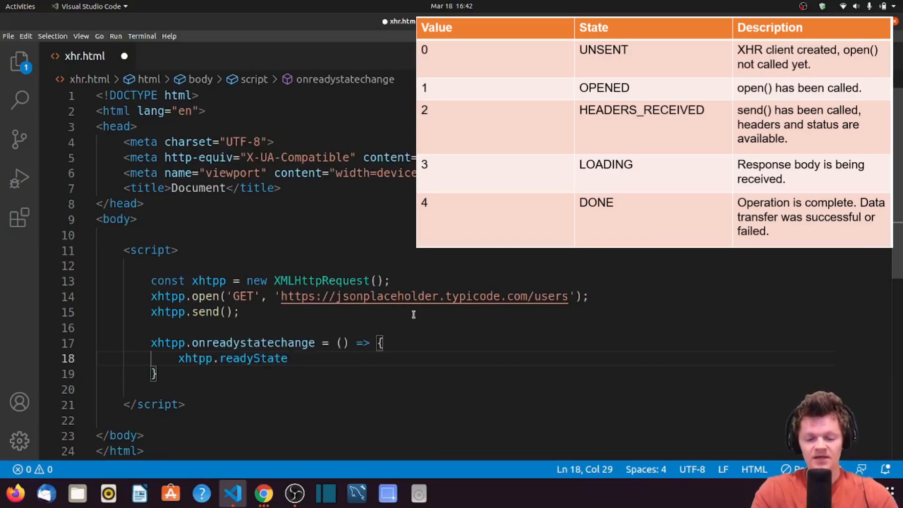
type("=== 4) {")
type("log")
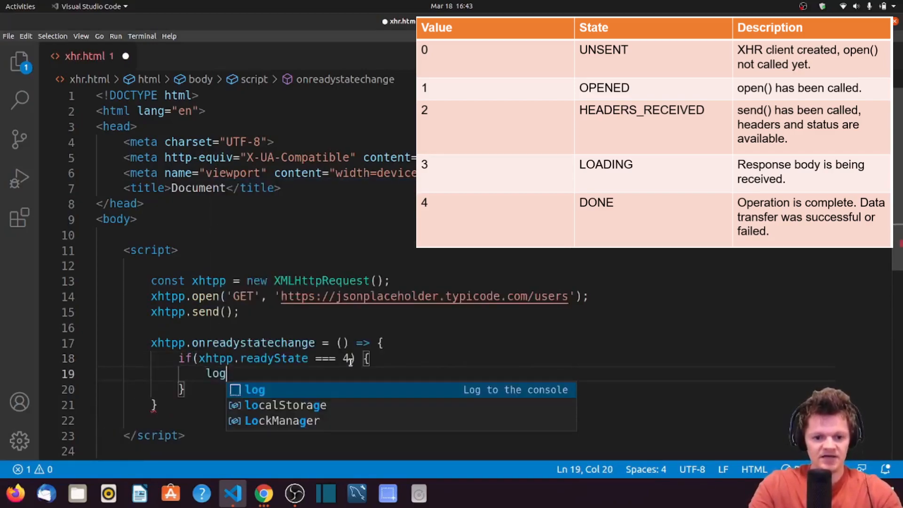
type("console.log('daa');")
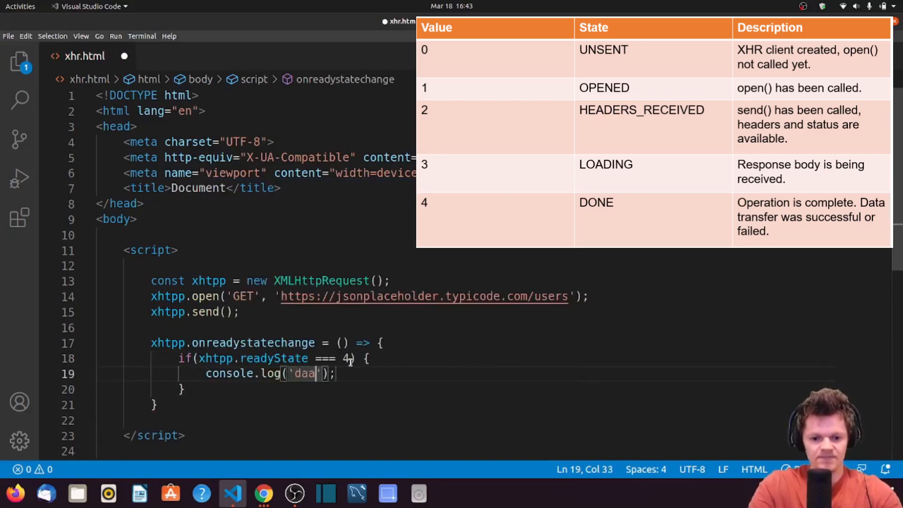
type("operation")
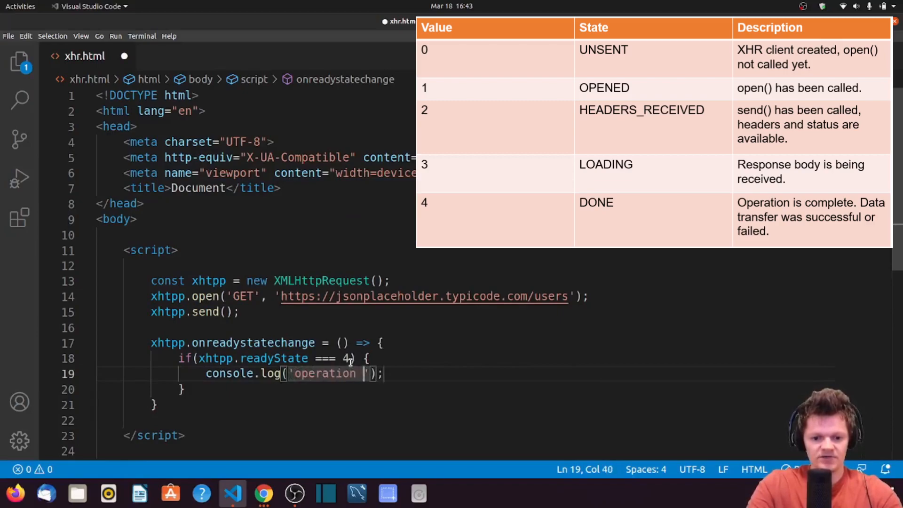
type("completed!")
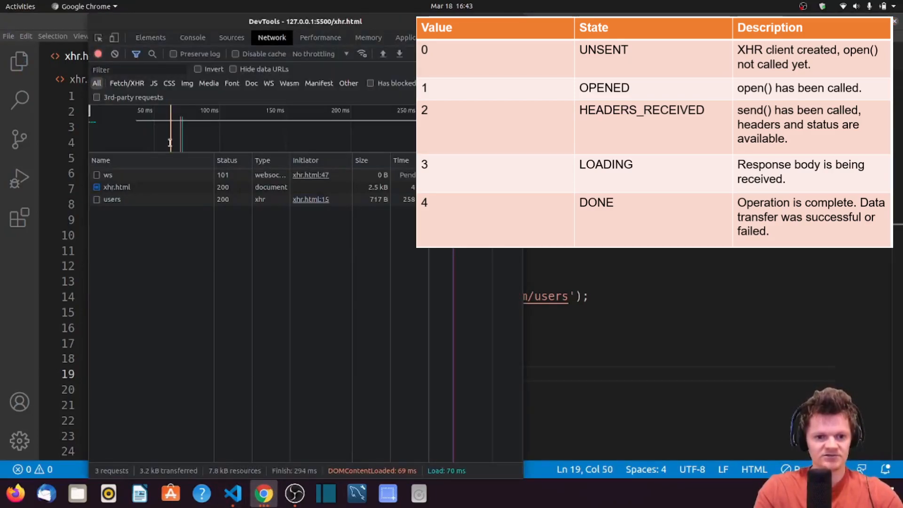
Place the cursor after the readyState === 4 condition in xhr.html.
left_click(192, 37)
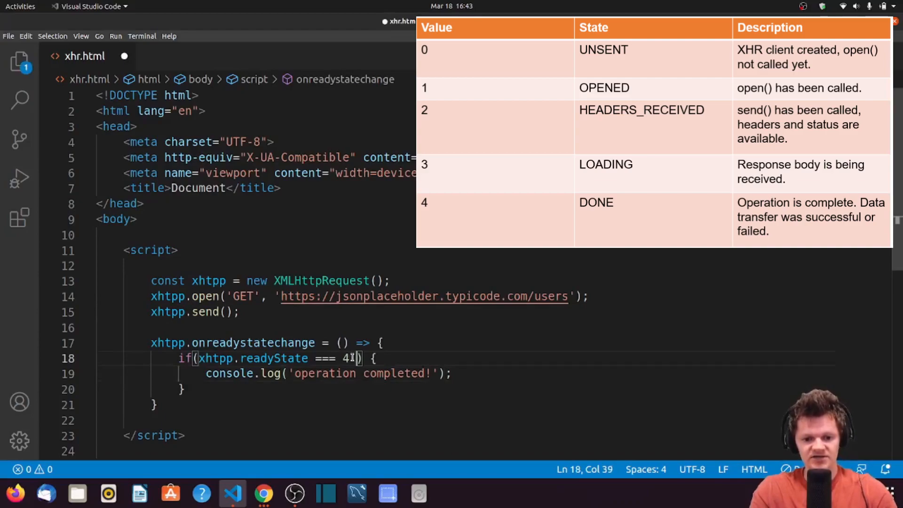
Add && xhtpp.status === 200, log 'operation completed successfully!', and save.
type("&&")
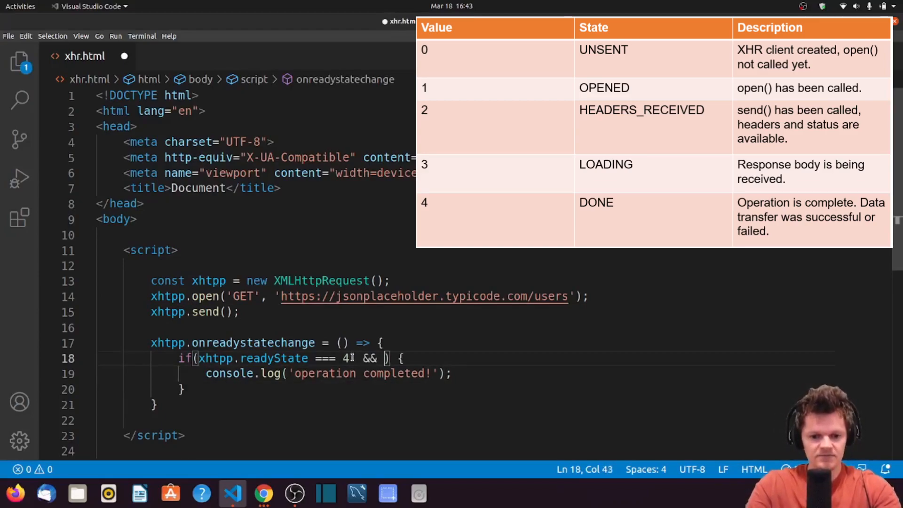
type("xhttp.")
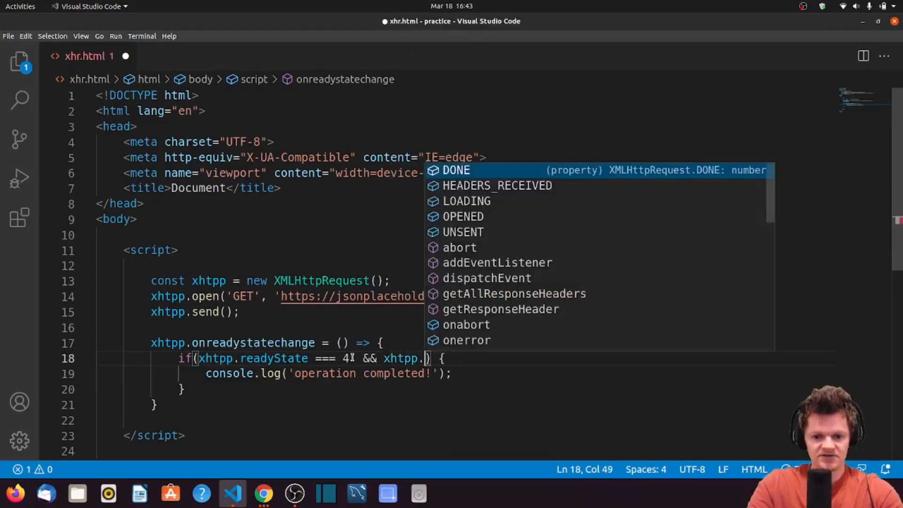
type("status")
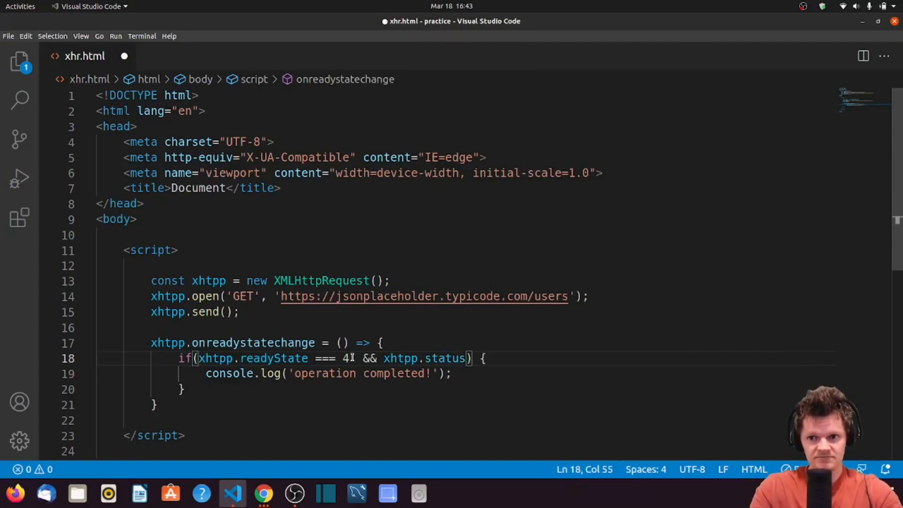
type("===")
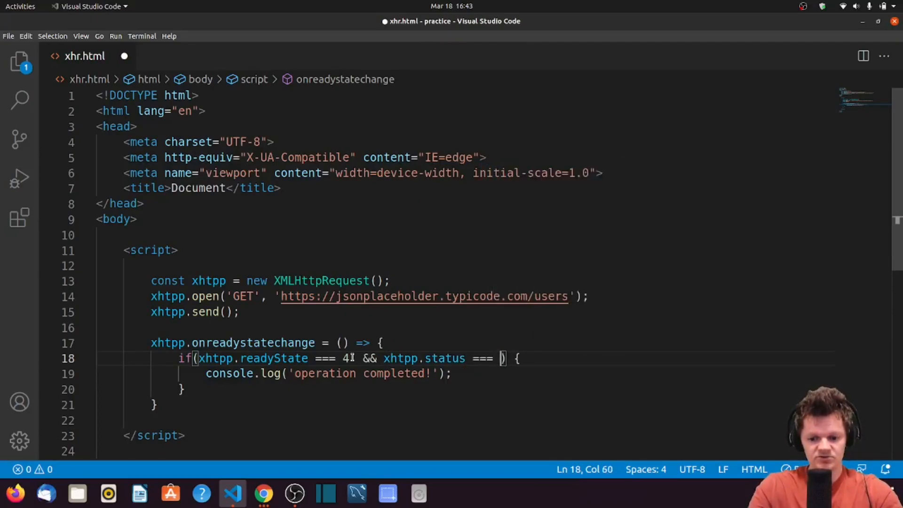
type("200")
left_click(329, 374)
type(" succe")
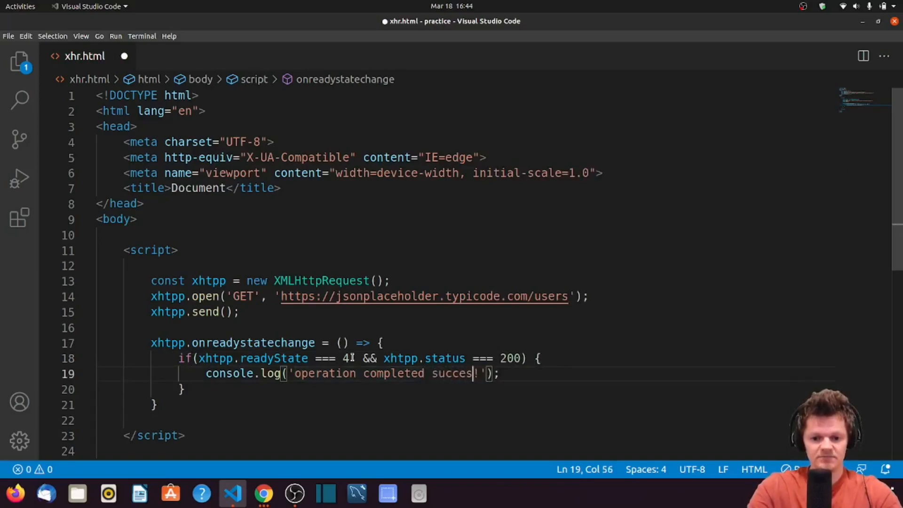
type("sfully")
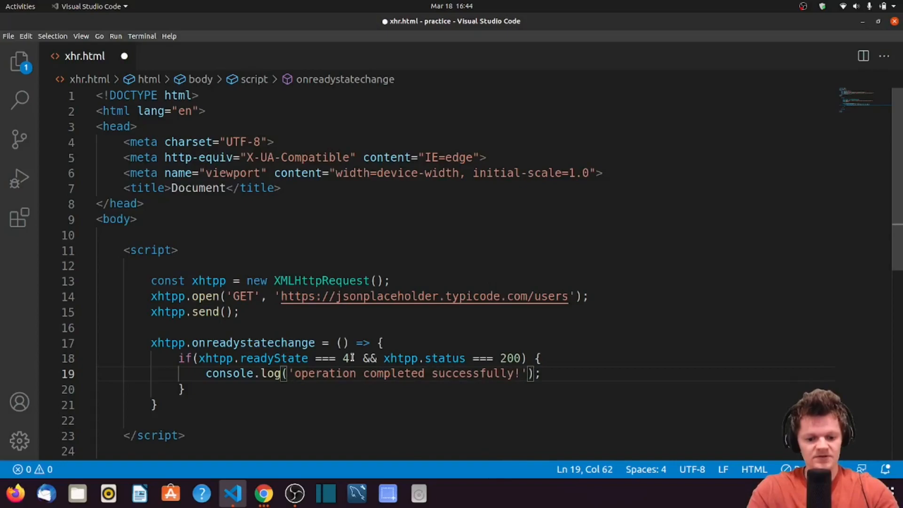
key("ctrl+s")
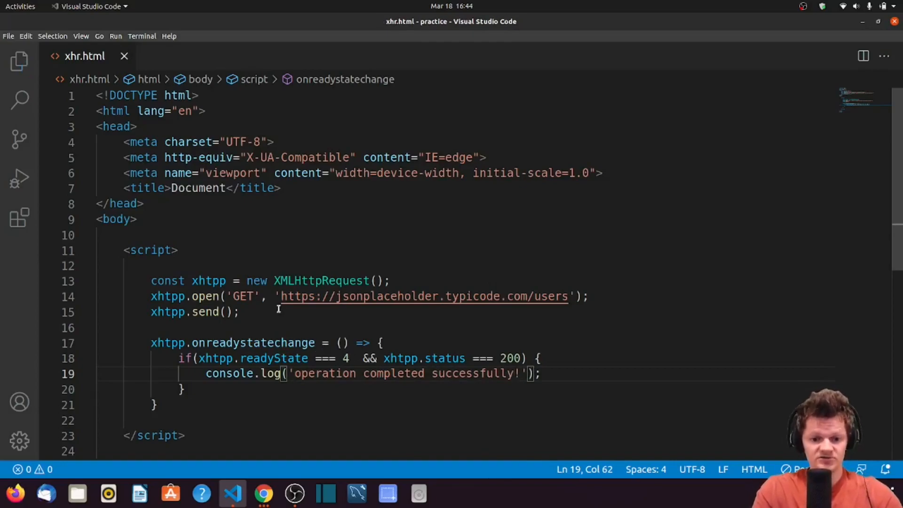
mouse_move(416, 341)
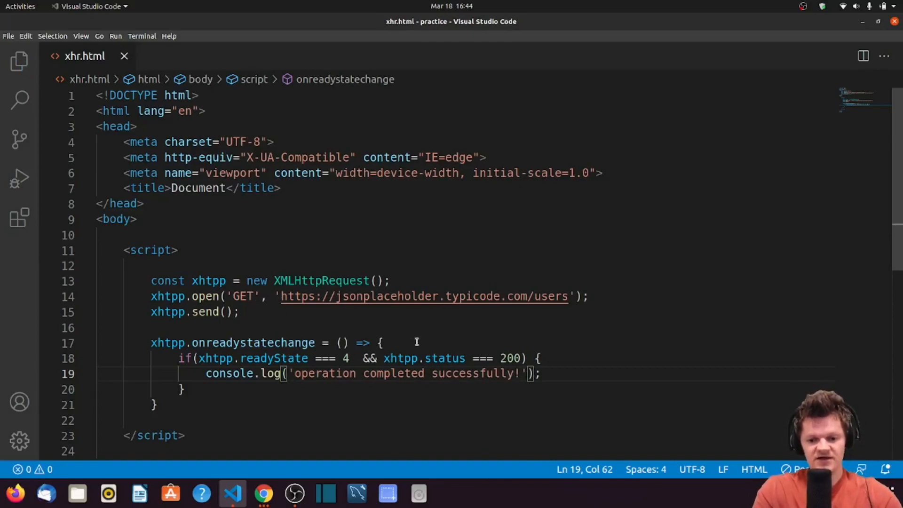
mouse_move(444, 359)
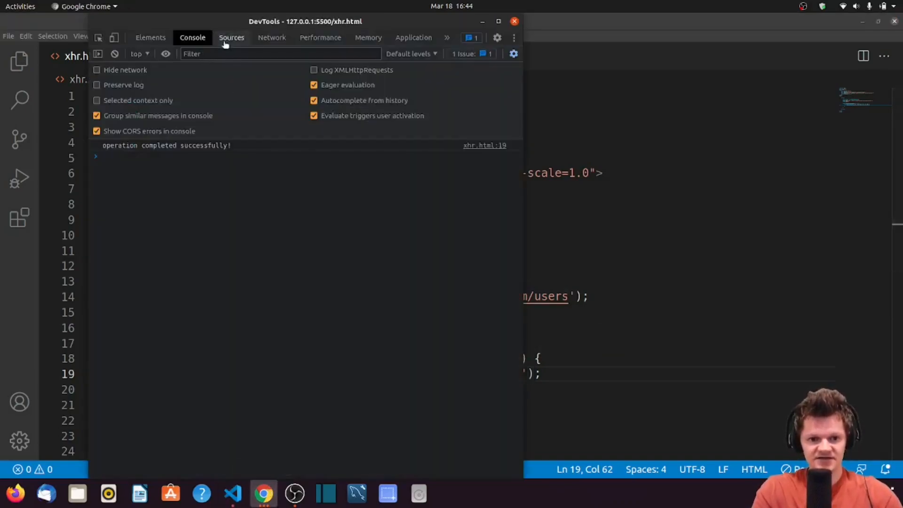
Select the users request in Chrome's Network panel after the success log.
left_click(271, 38)
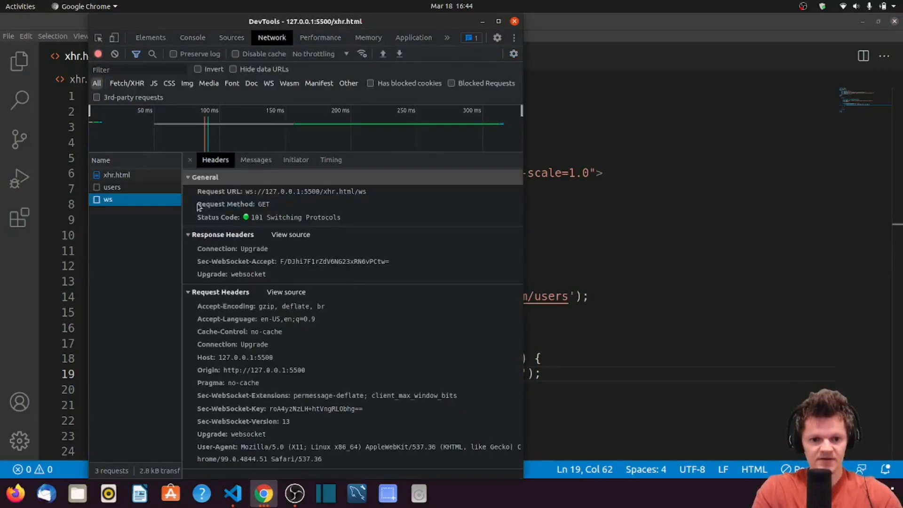
left_click(112, 187)
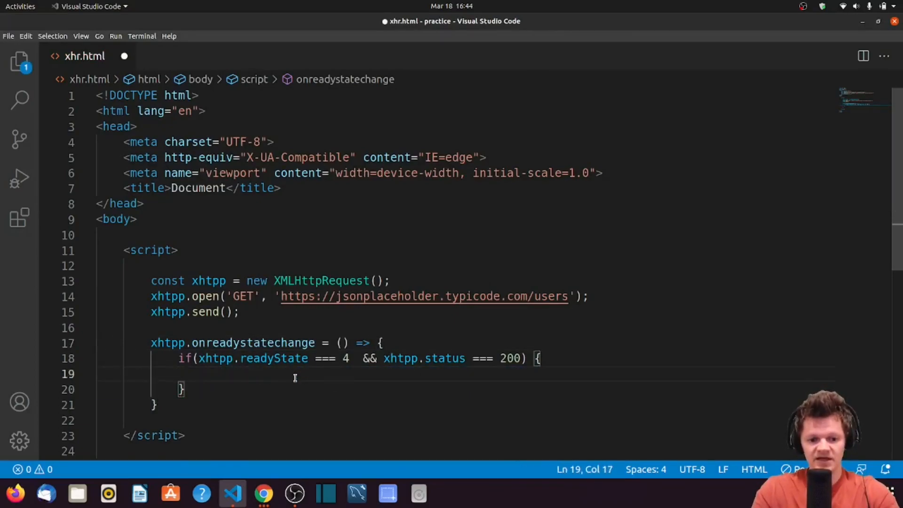
Write xhtpp.response to the page with document.write(), then test in Chrome.
type("document")
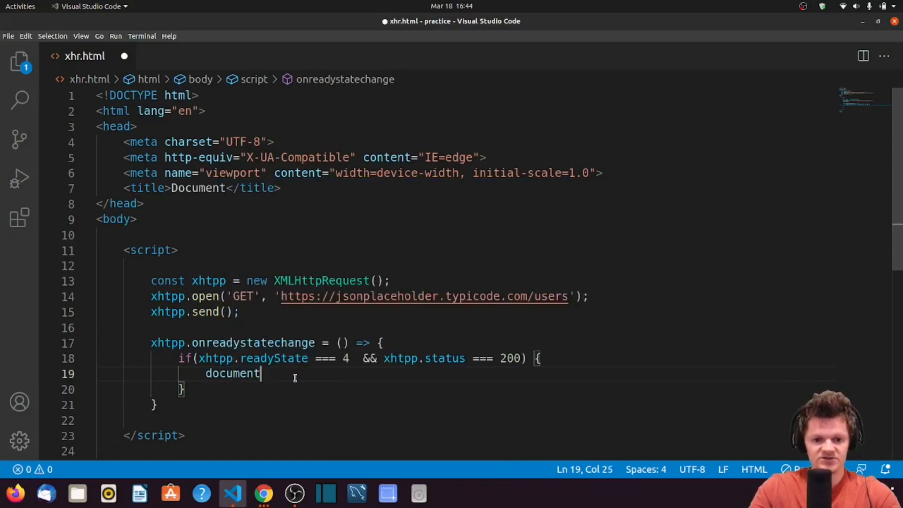
type(".write()")
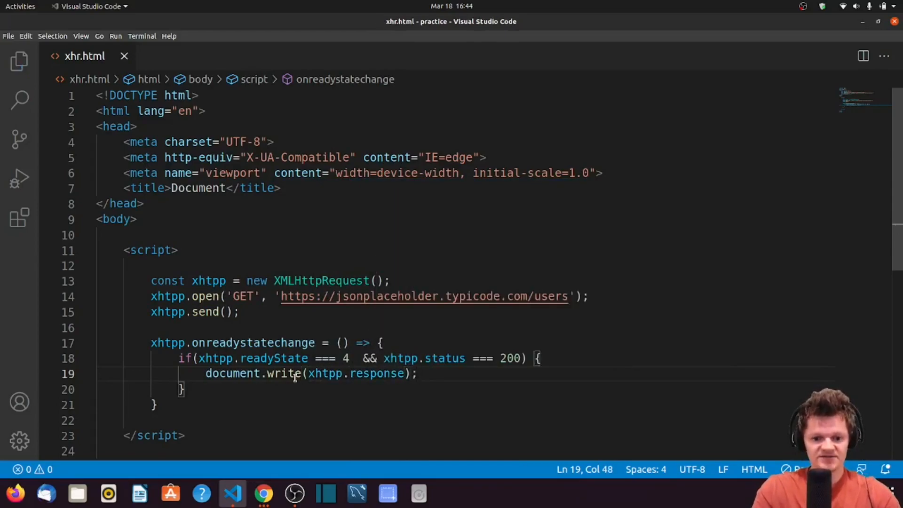
left_click(263, 493)
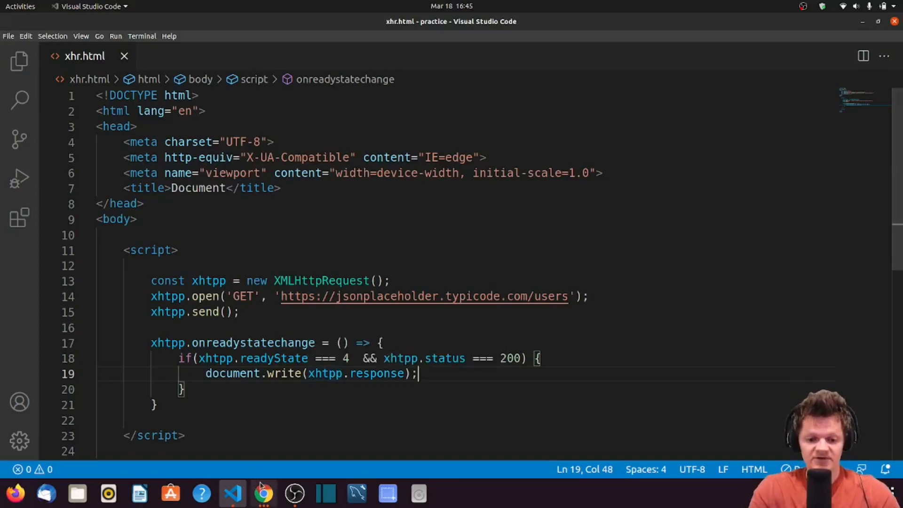
left_click(263, 493)
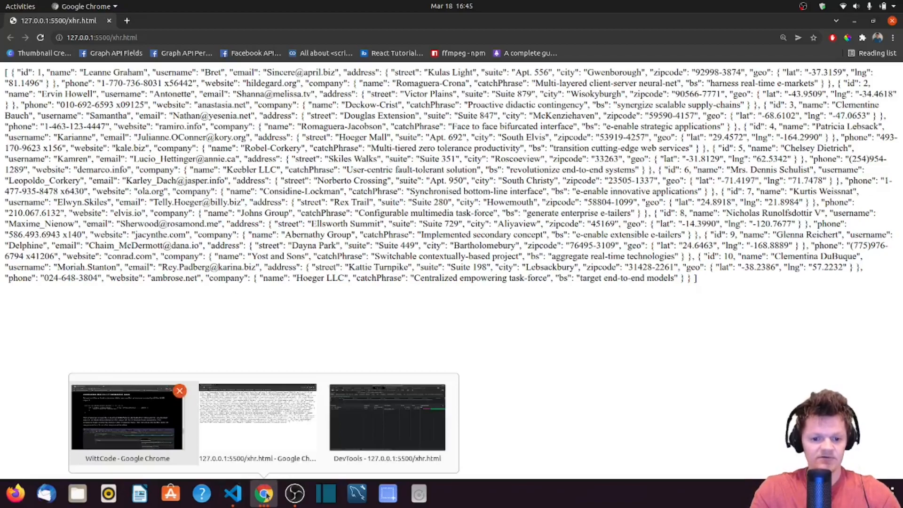
Check the users request's headers in DevTools (status 200, JSON content), then close DevTools.
left_click(386, 418)
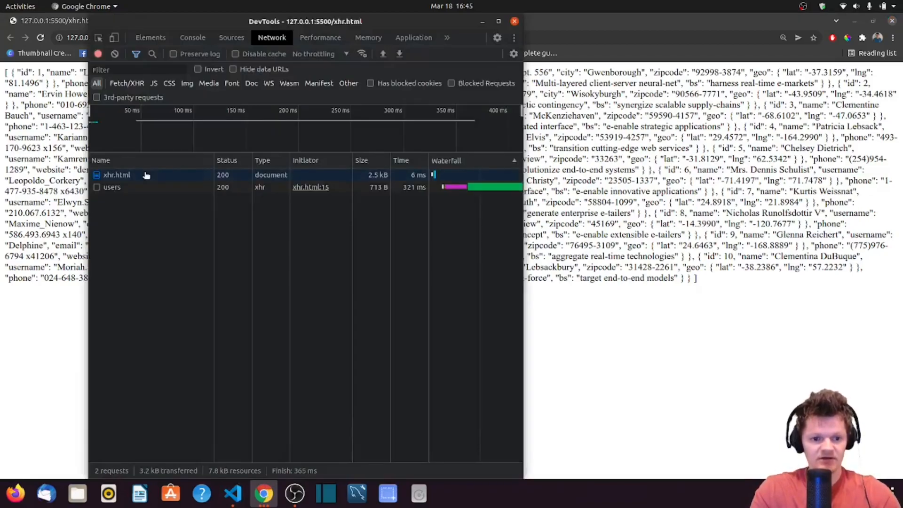
left_click(116, 175)
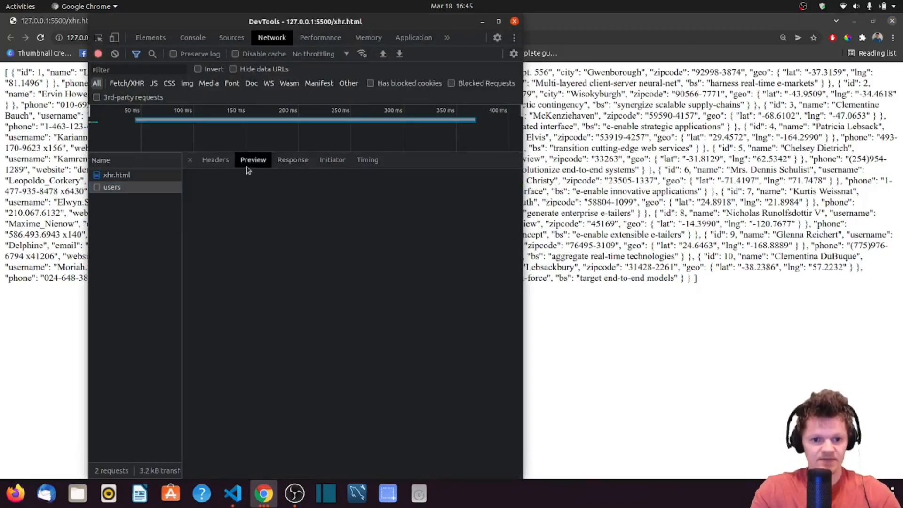
left_click(215, 160)
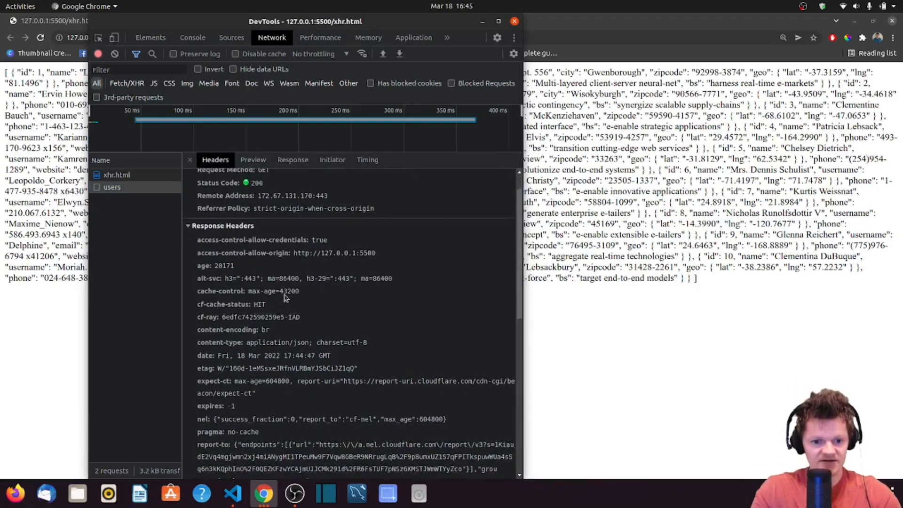
scroll("down", 3)
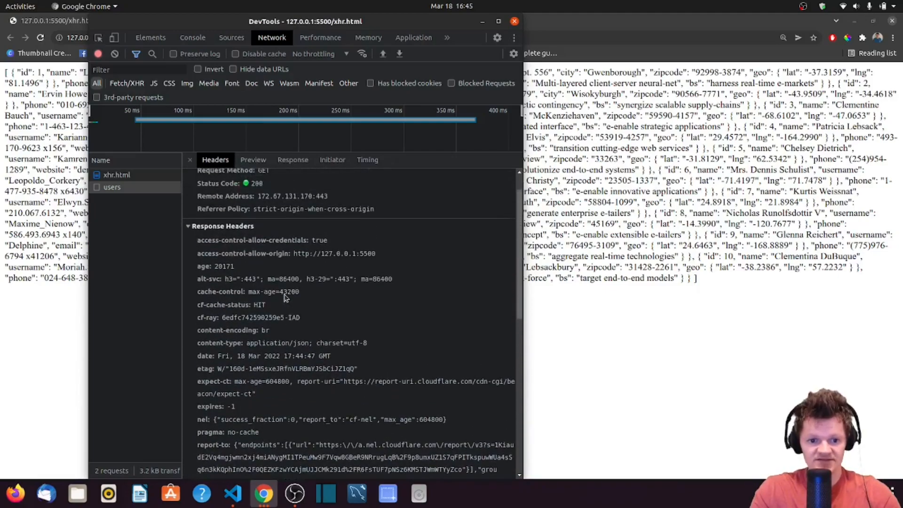
mouse_move(229, 346)
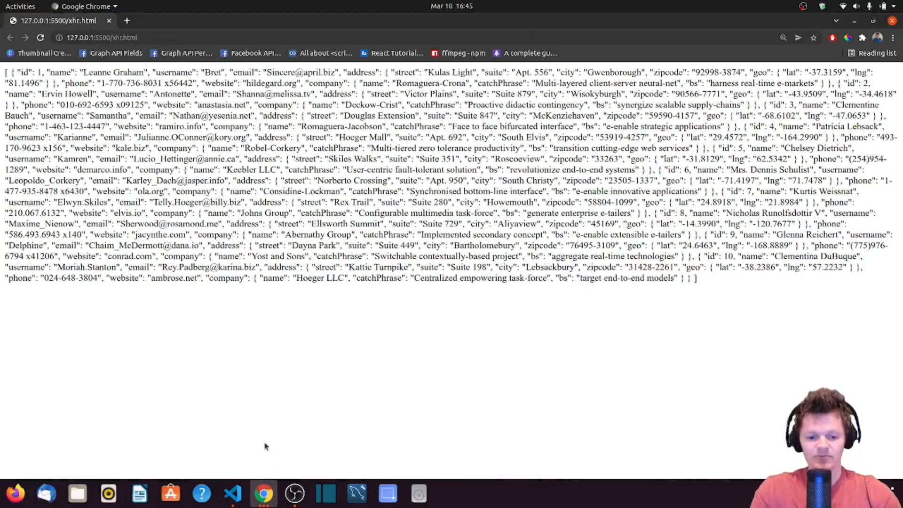
left_click(232, 493)
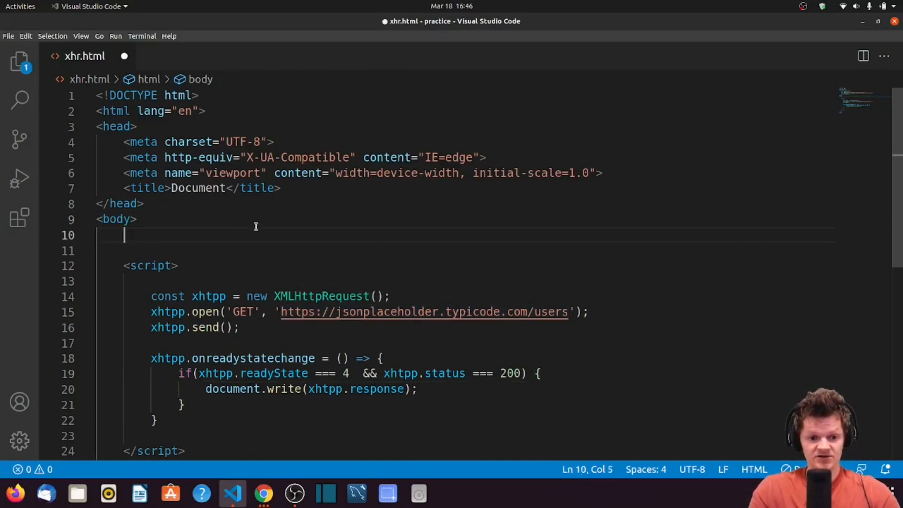
Add <button onclick="sendRequest()">Send Request</button> and <p id="myP"></p> to the body.
type("<button onxl")
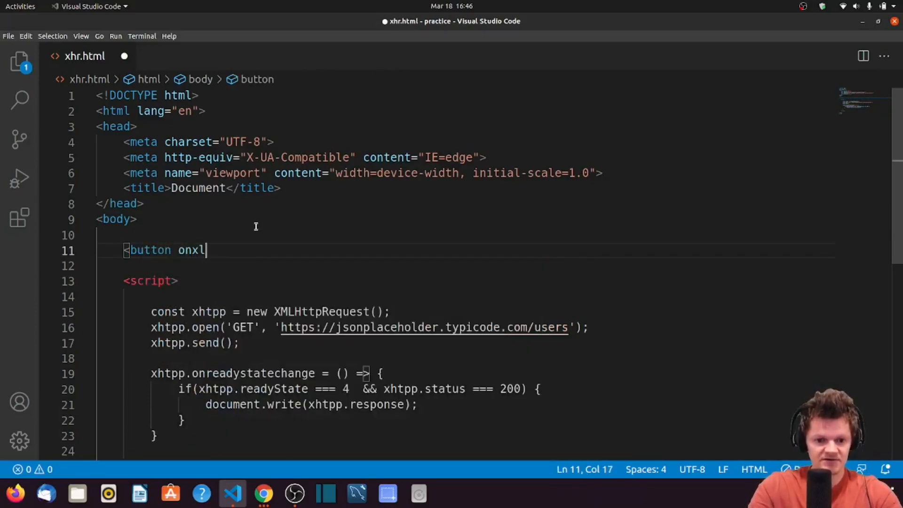
type("i")
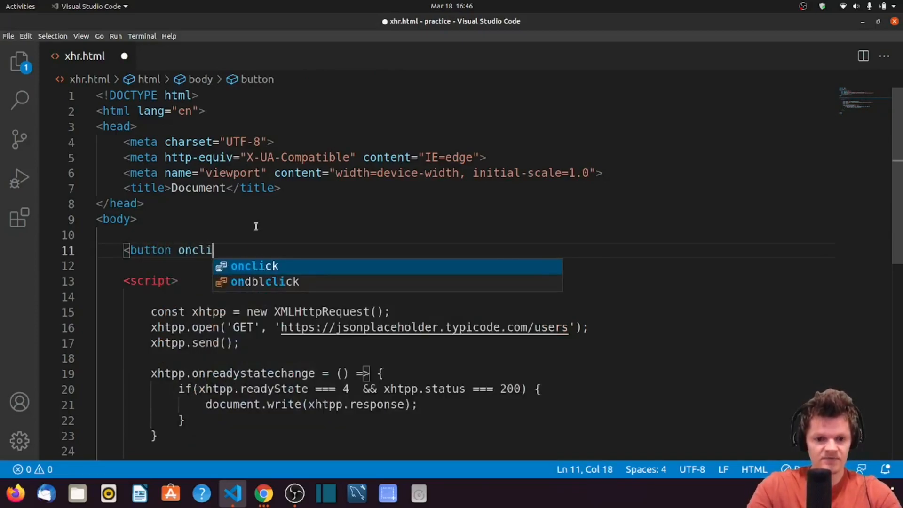
key("Tab")
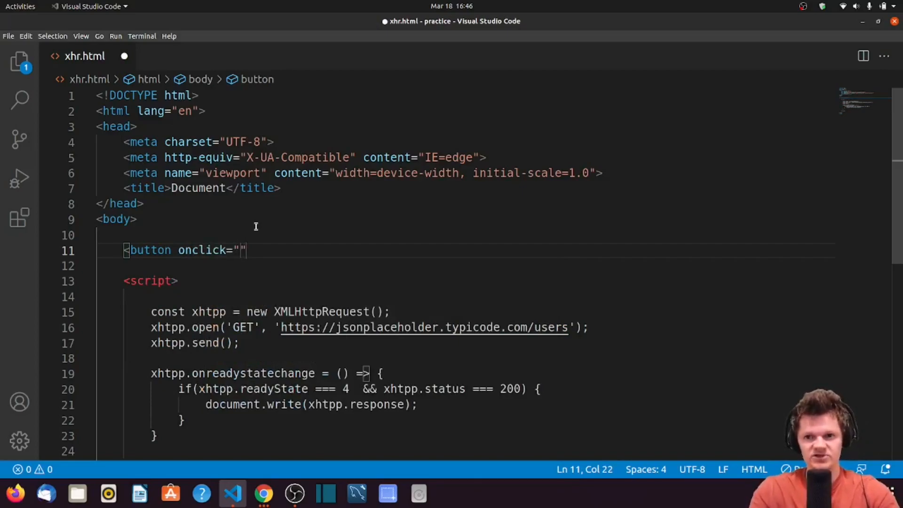
type("sendRe")
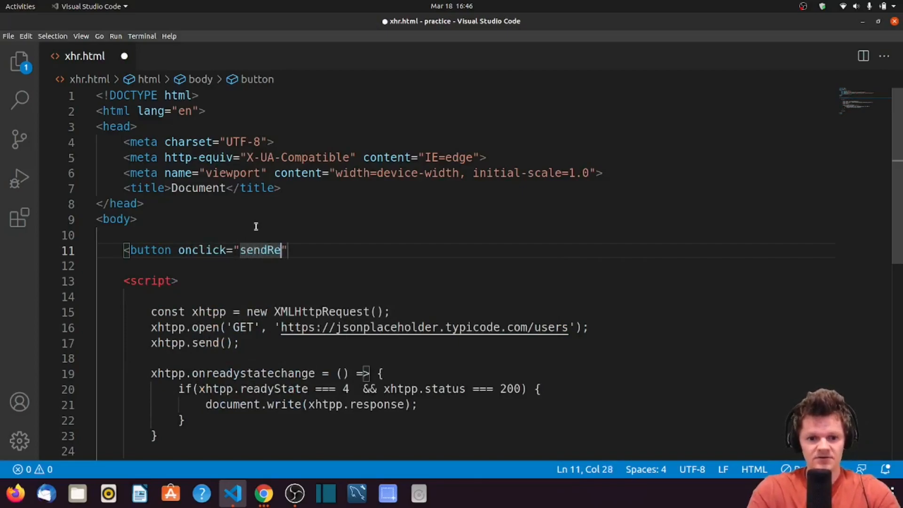
type("quest()")
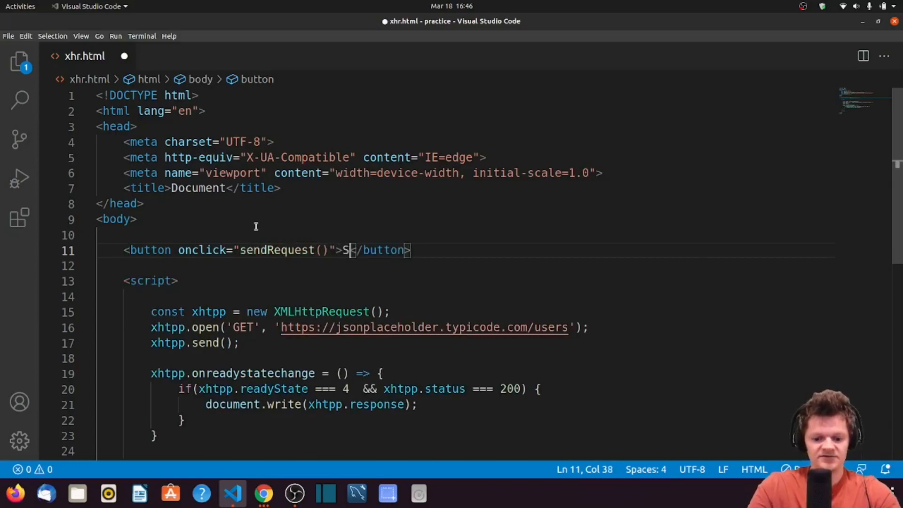
type("end Request")
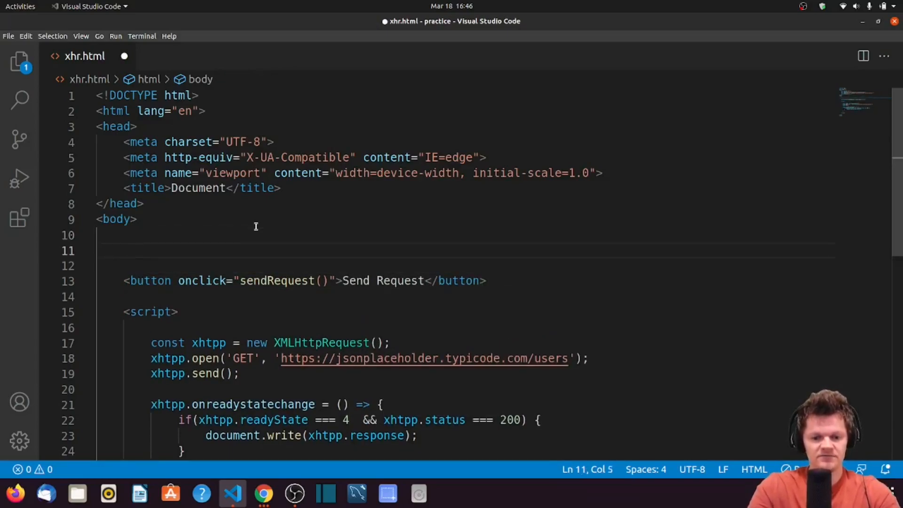
type("<p")
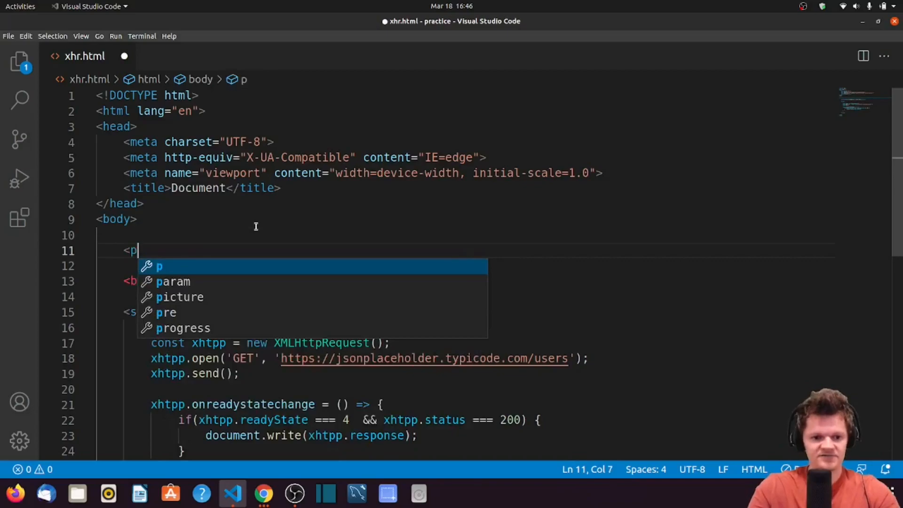
type("id=\"myP\"></p>")
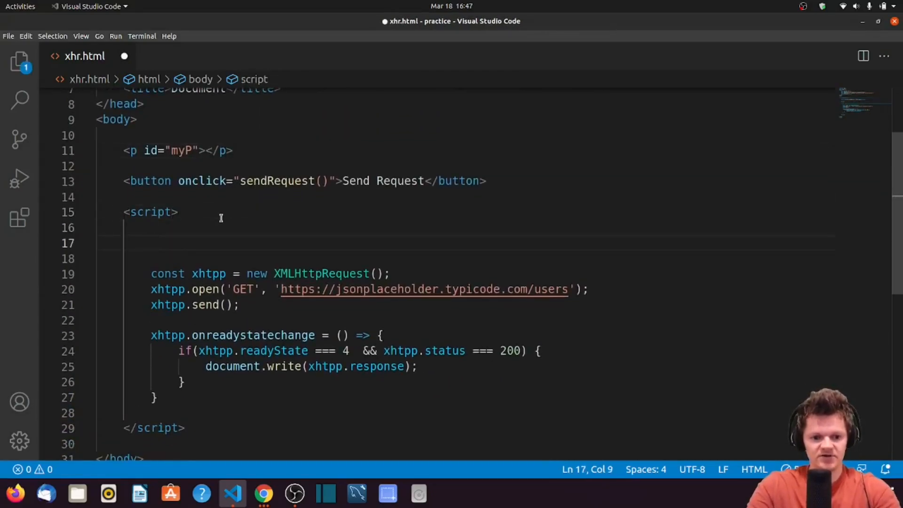
Write const p = document.getElementById('myP'); and an empty function sendRequest() { } in the script.
type("function sendRequest(")
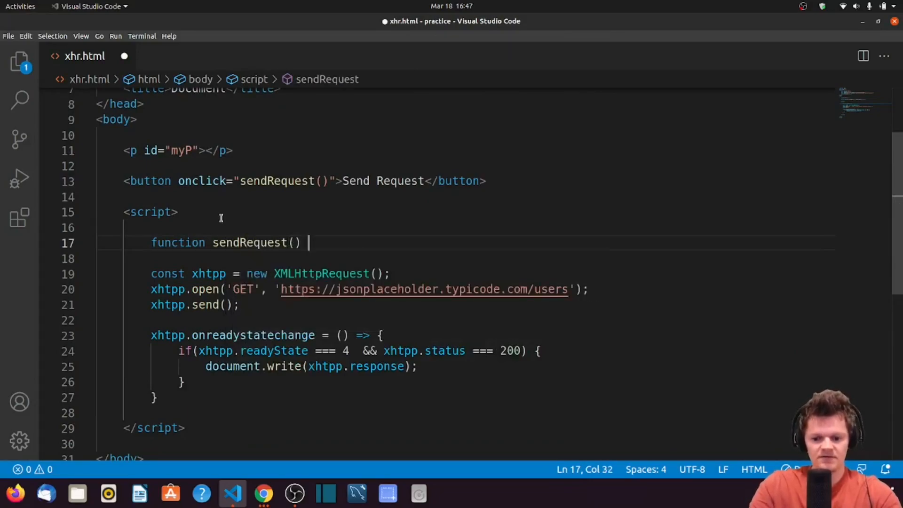
type("{")
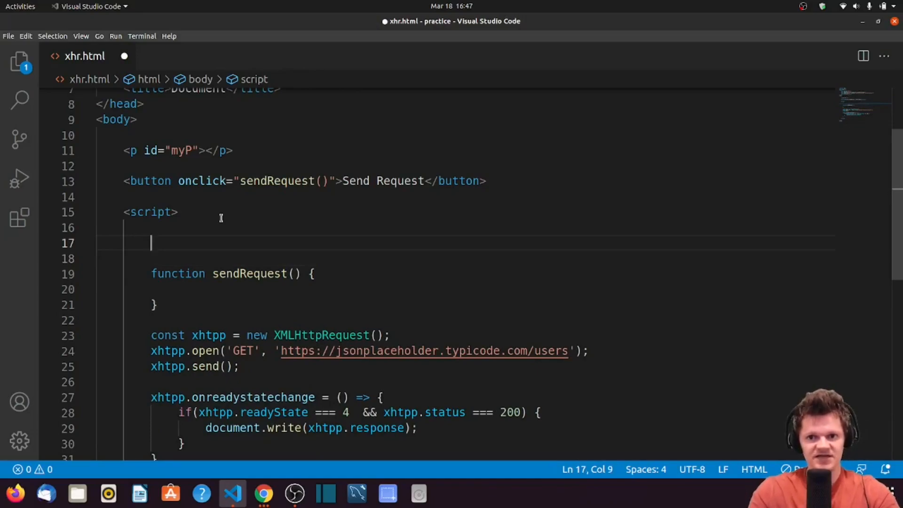
type("const p = re")
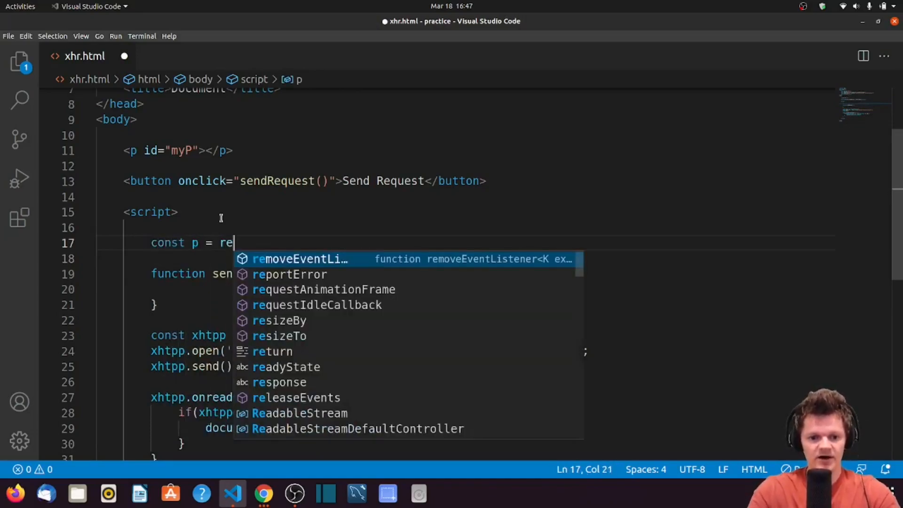
type("document.")
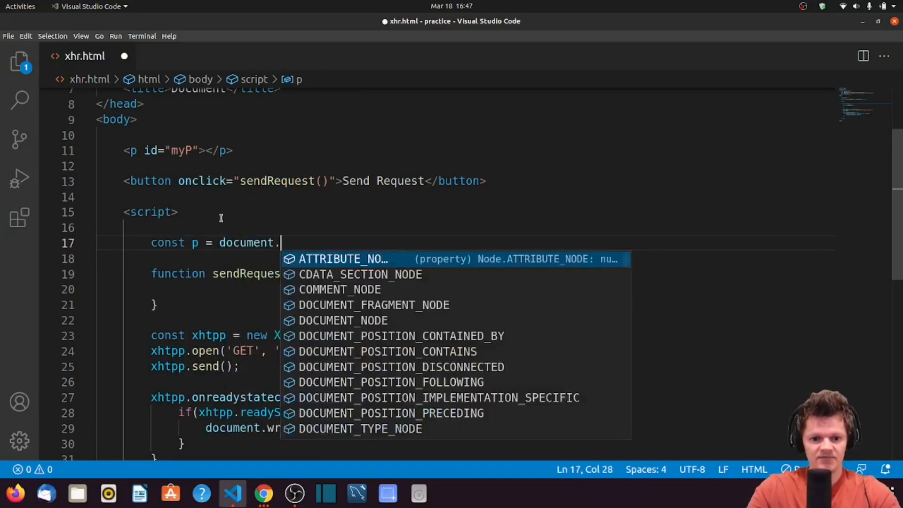
type("getElementById")
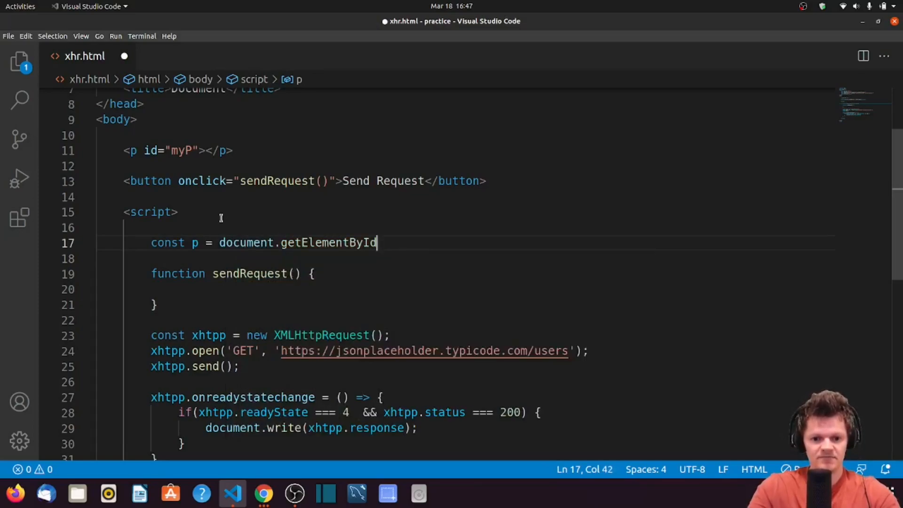
type("('m'")
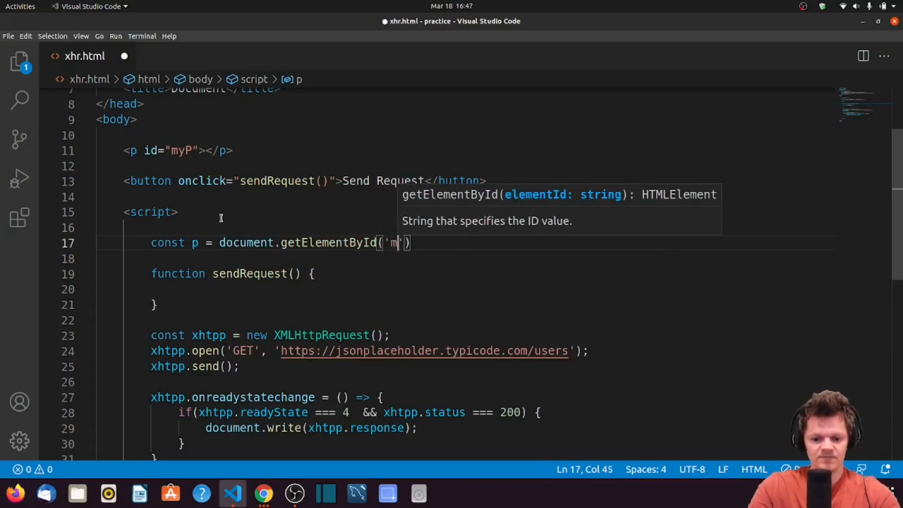
type("yP")
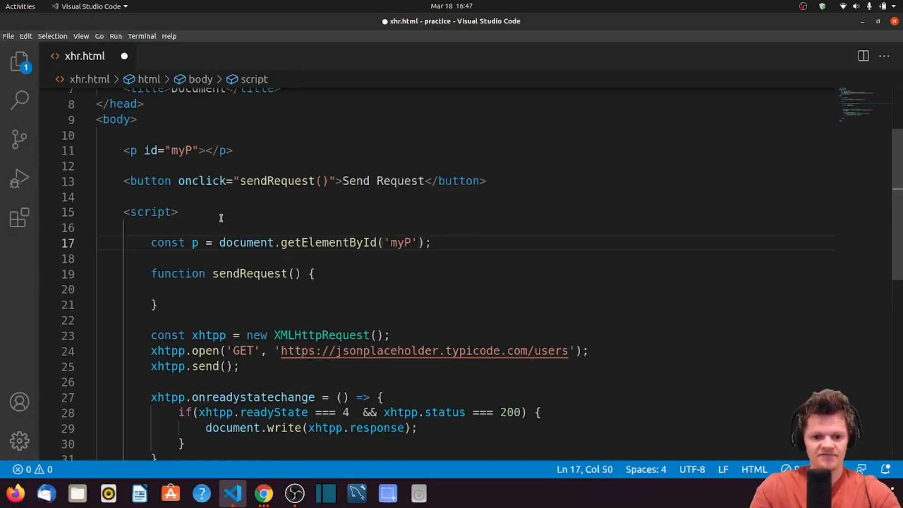
mouse_move(249, 363)
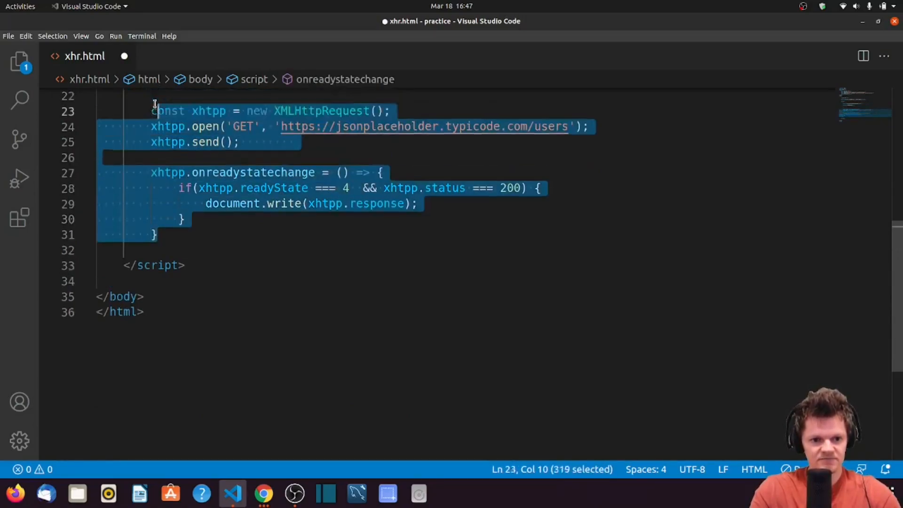
Move the XMLHttpRequest setup, send call and onreadystatechange handler into sendRequest, indented, and save.
scroll("down", 3)
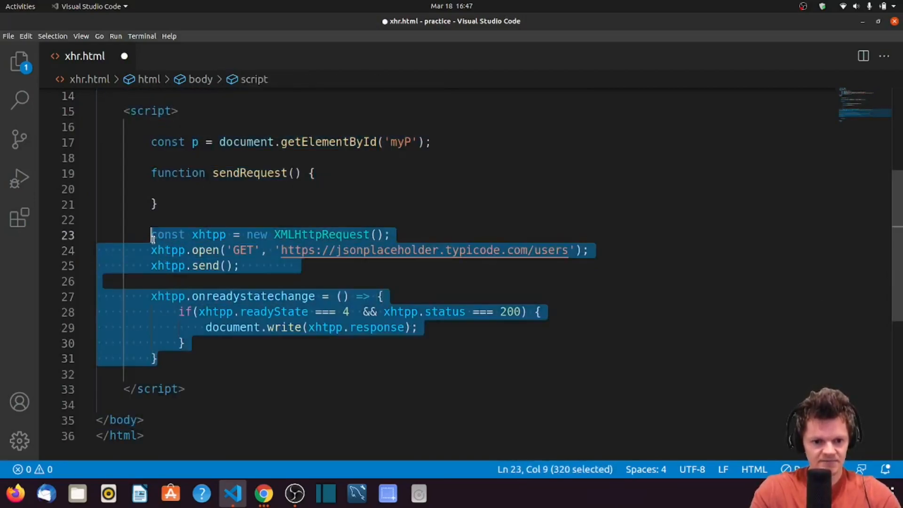
key("Delete")
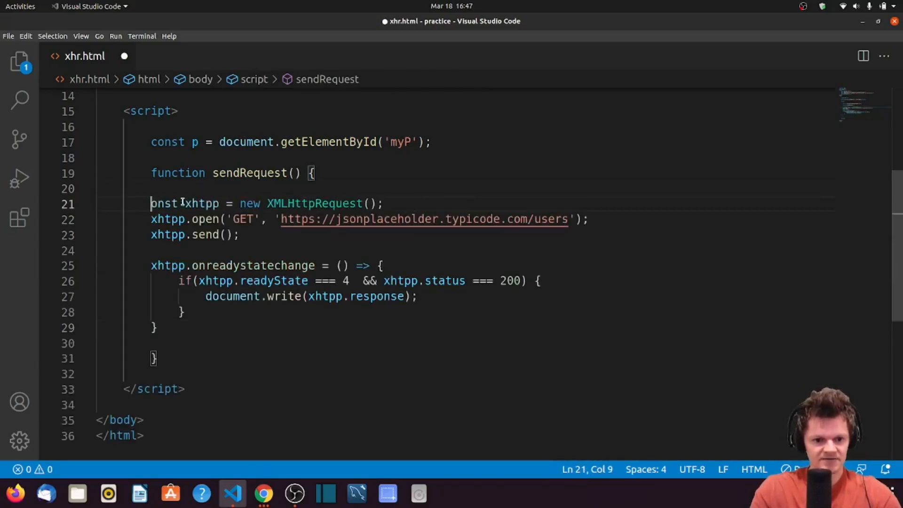
type("c")
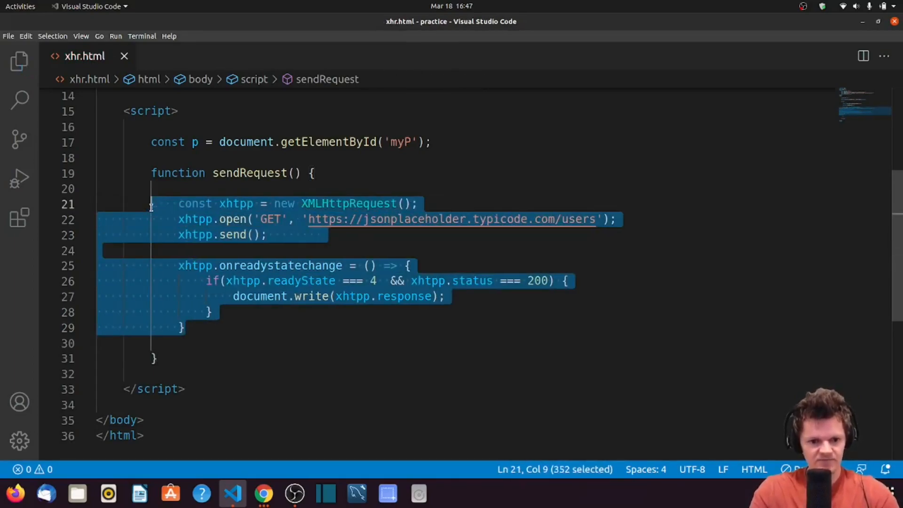
left_click(181, 328)
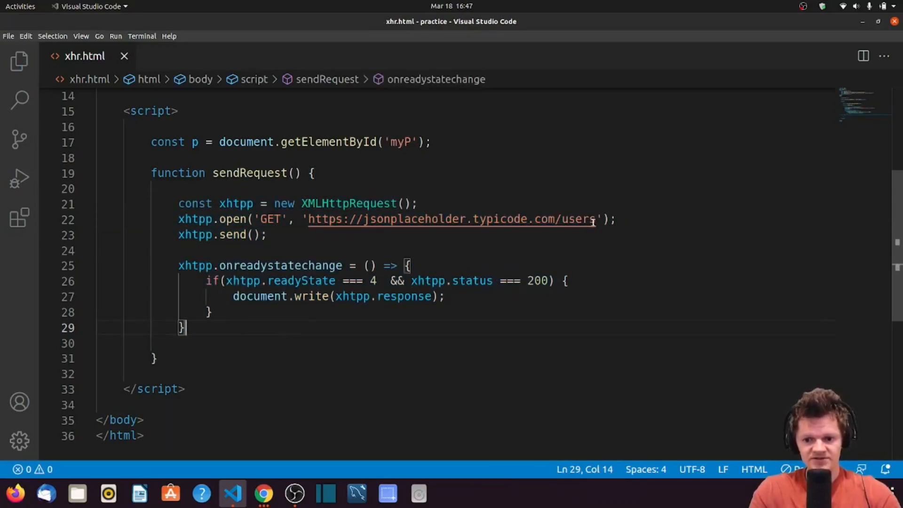
Append /${Math.floor(Math.random() * 6) + 1} to the users URL in xhtpp.open and save.
key("Backspace")
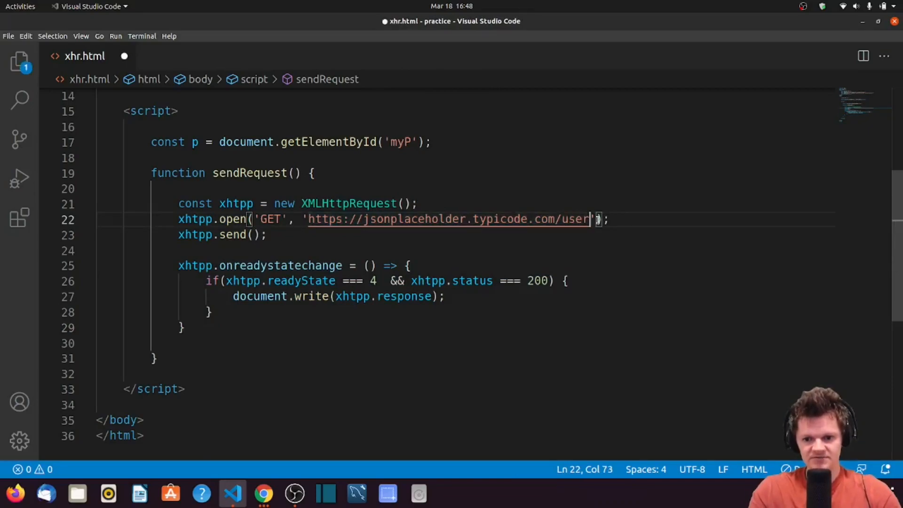
type("s`")
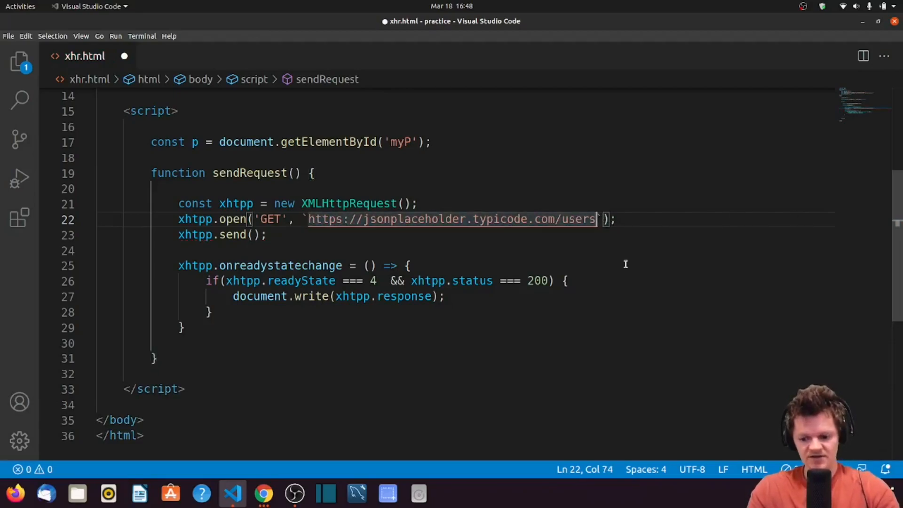
type("/")
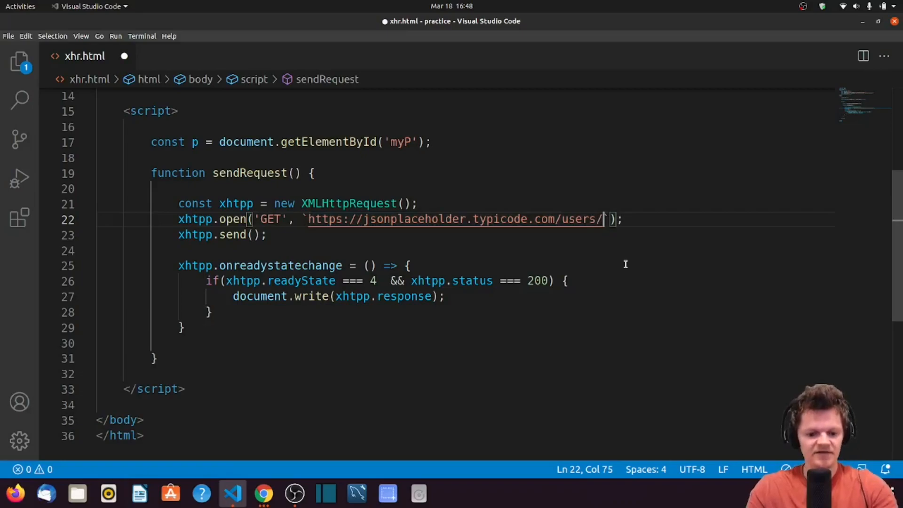
type("${}")
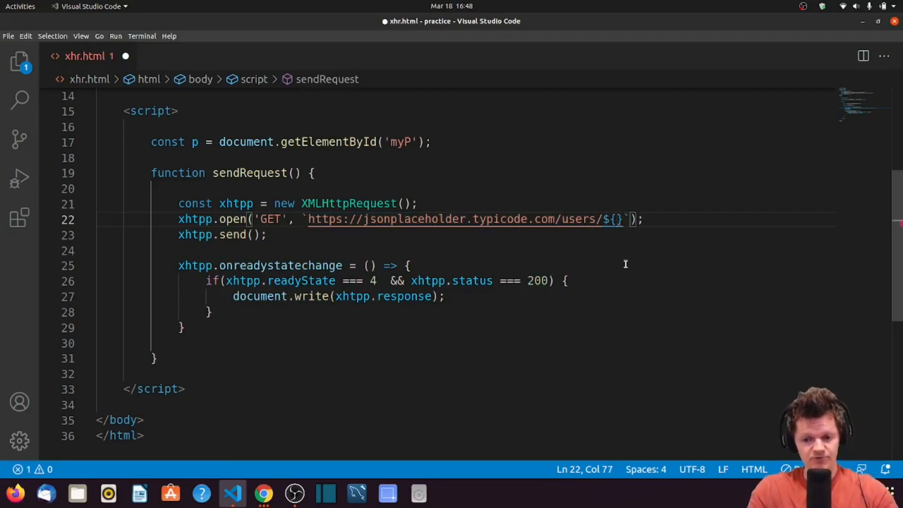
type("Math.floor(")
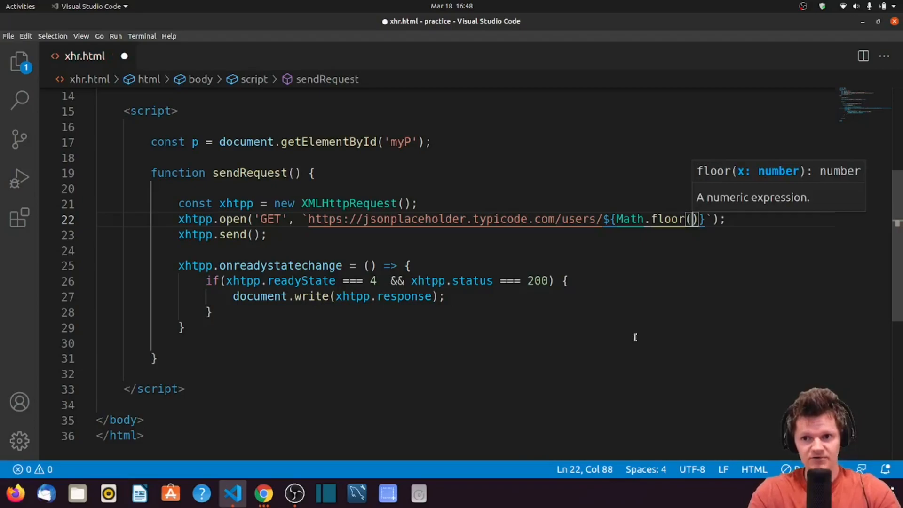
type("Math.random")
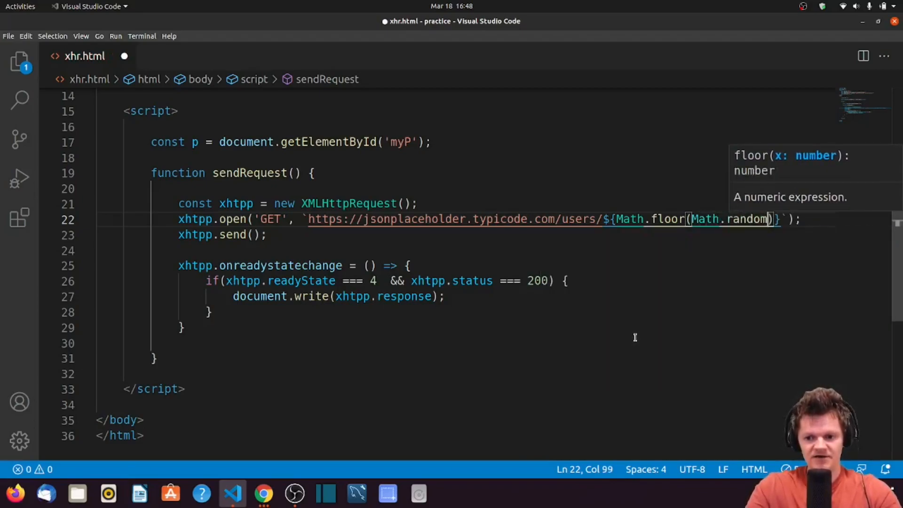
type("() * 6")
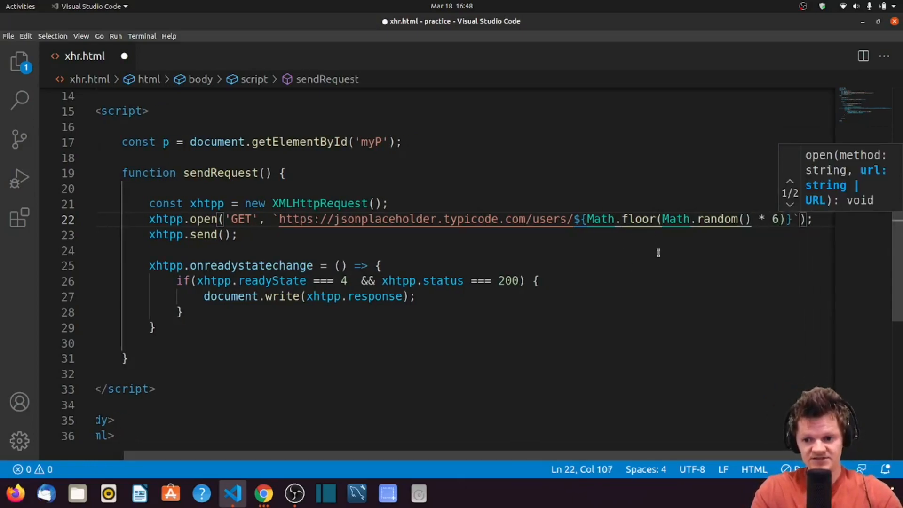
type("+")
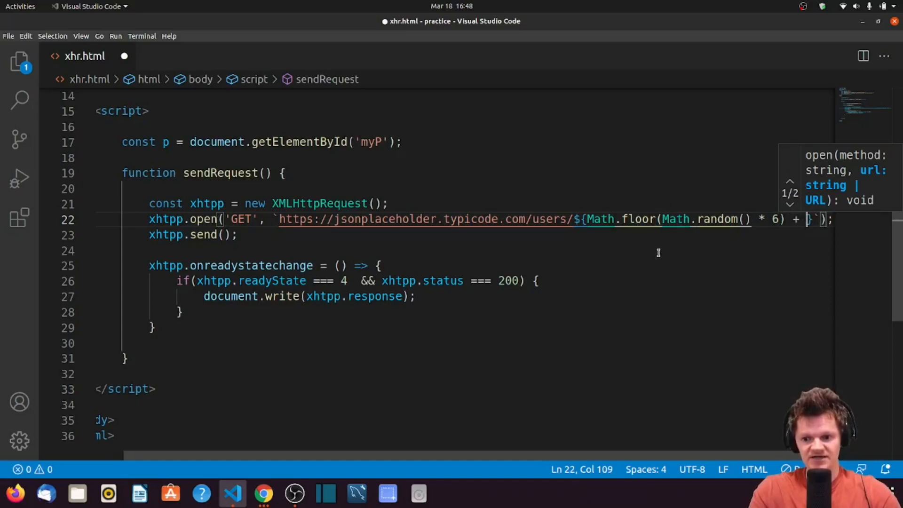
type("1")
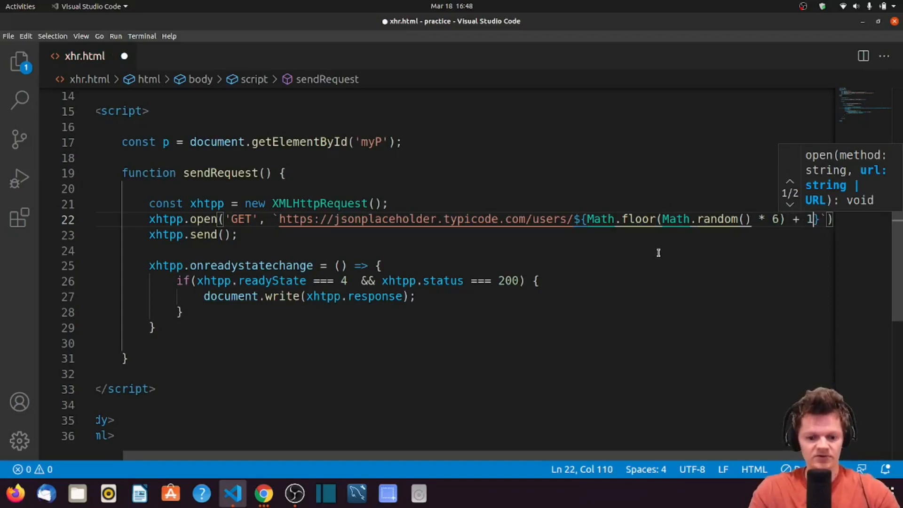
key("ctrl+s")
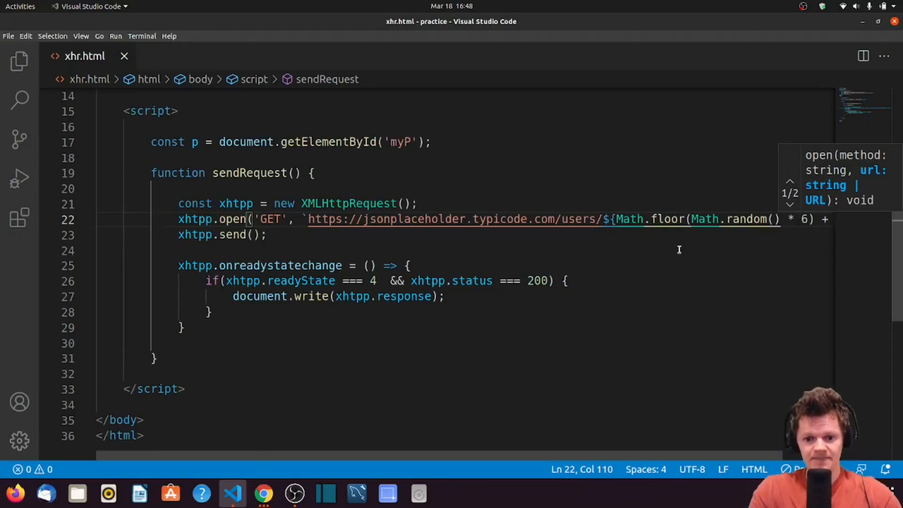
Replace document.write(xhtpp.response); with p.innerText = xhtpp.response(); and save.
left_click_drag(232, 296, 444, 296)
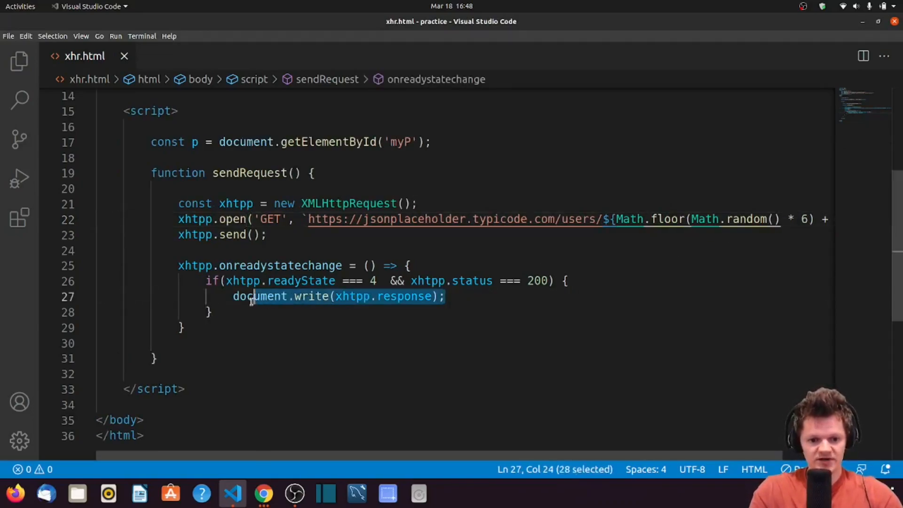
type("p.innerText =")
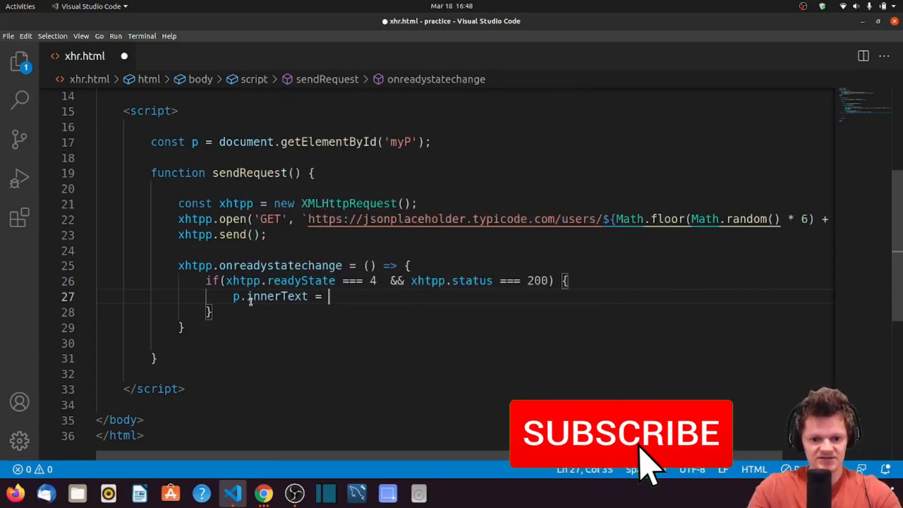
type("xhtpp.response();")
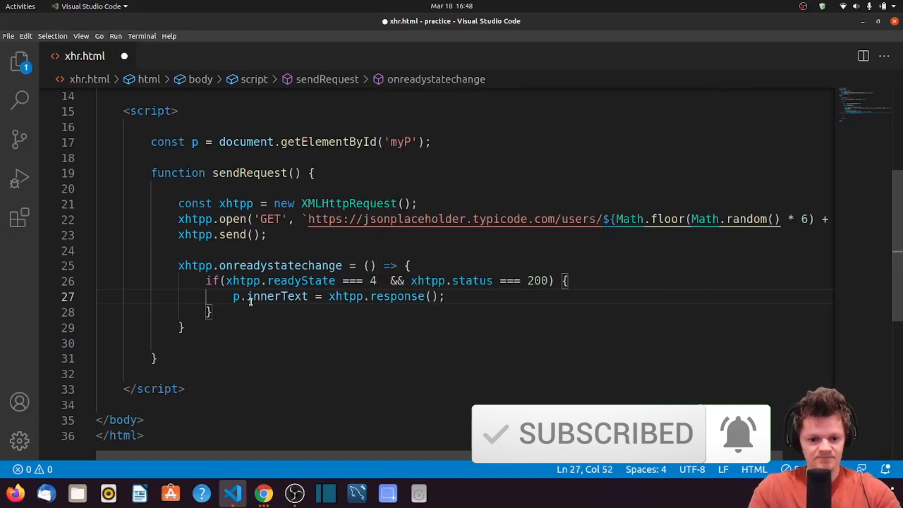
key("ctrl+s")
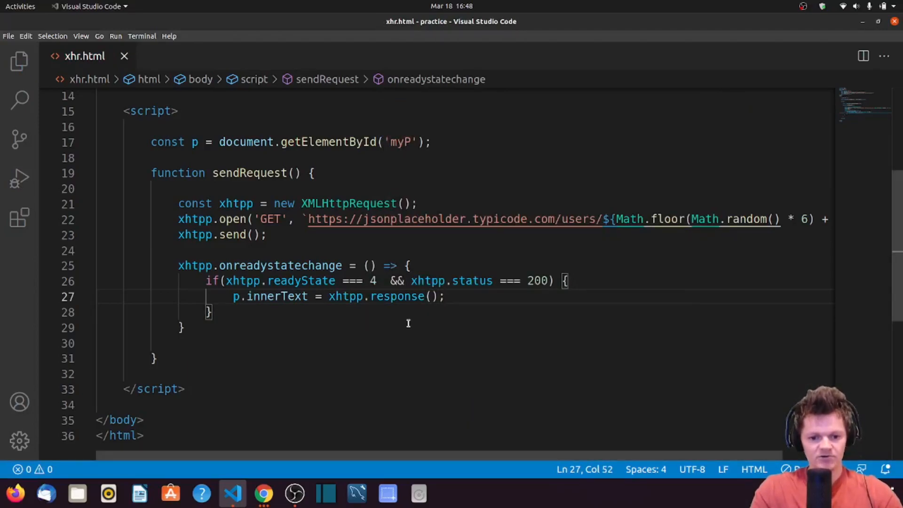
Read the 'xhtpp.response is not a function' console error and delete the () after xhtpp.response.
left_click(263, 493)
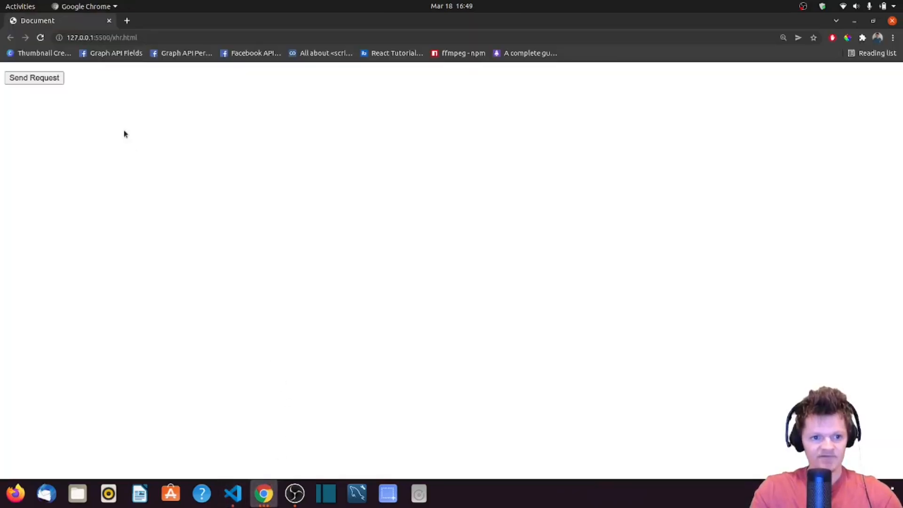
mouse_move(195, 196)
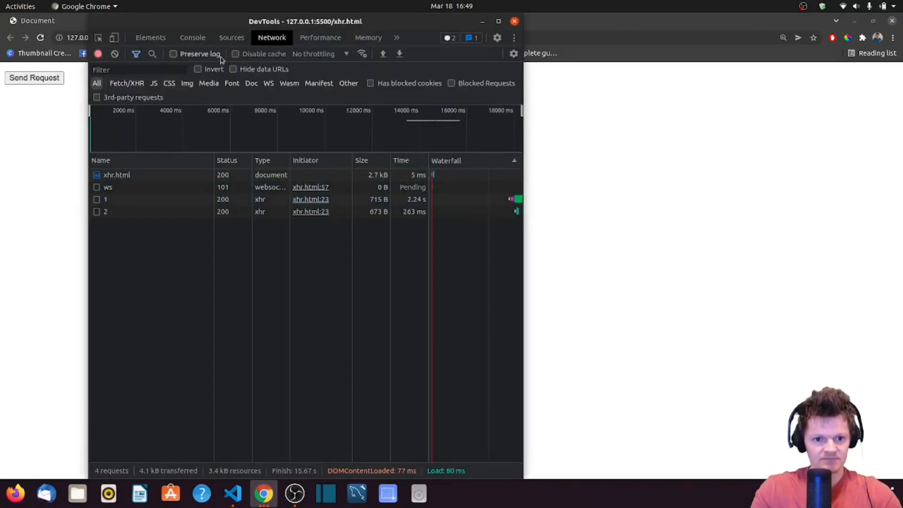
left_click(192, 37)
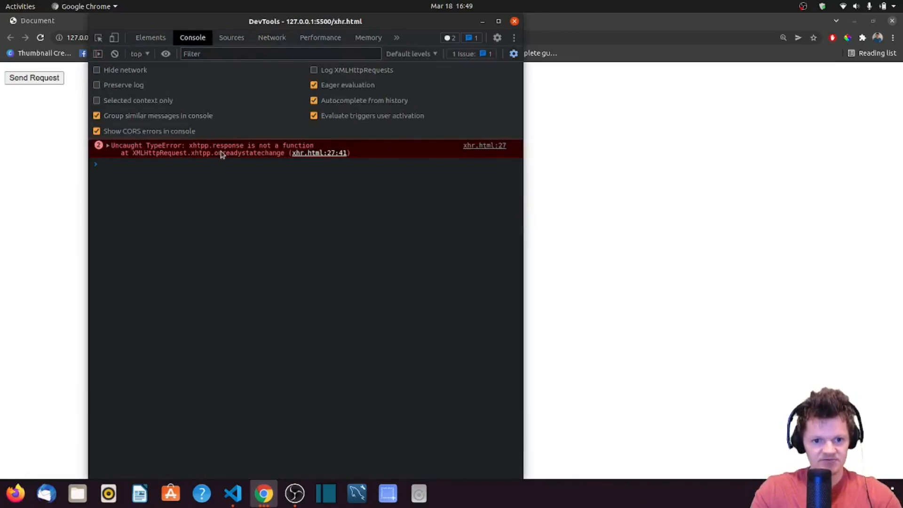
left_click(232, 493)
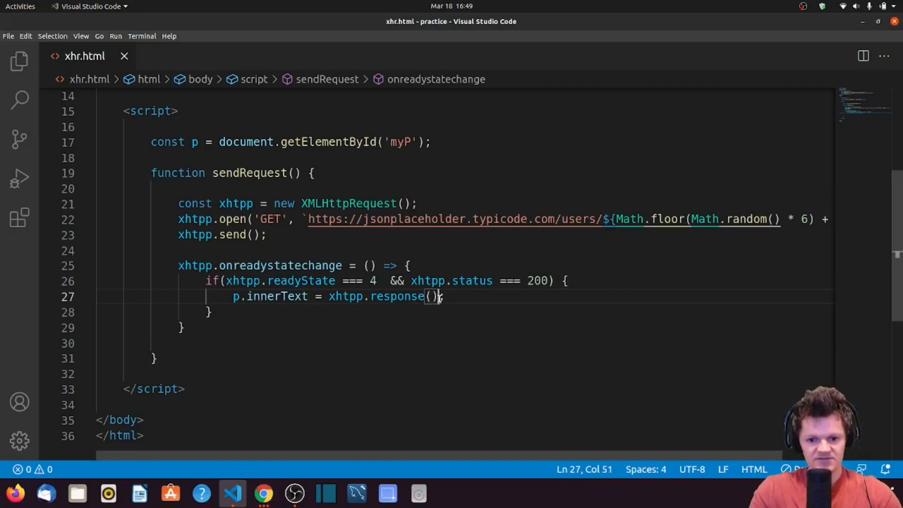
key("BackSpace")
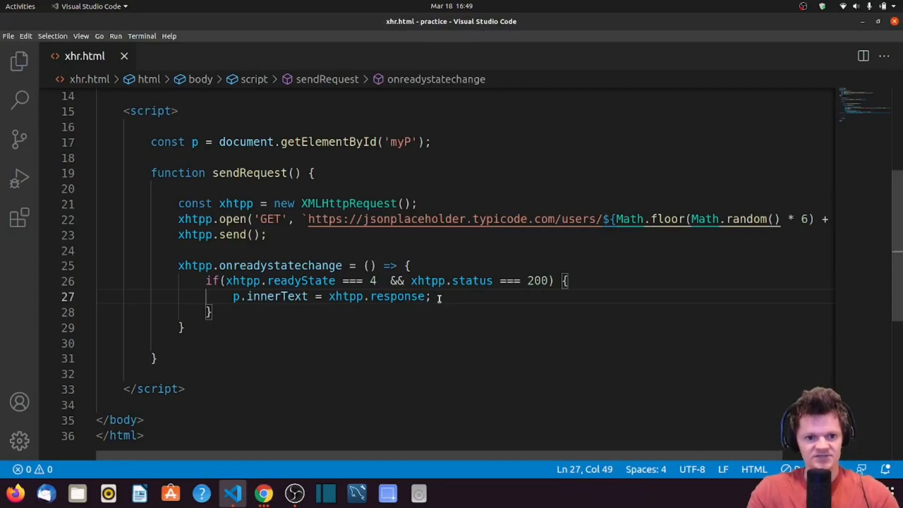
left_click(263, 494)
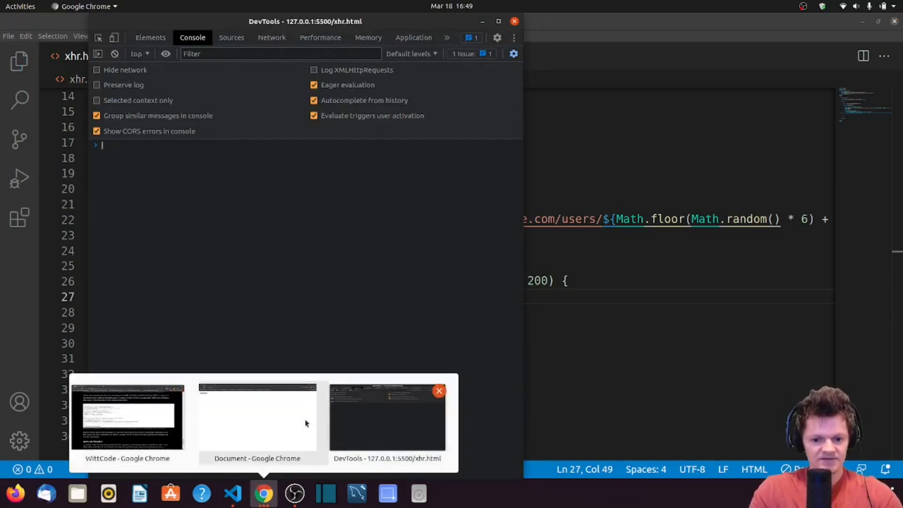
Send repeated requests, displaying a different random user's JSON each time, ending with user 2.
left_click(257, 420)
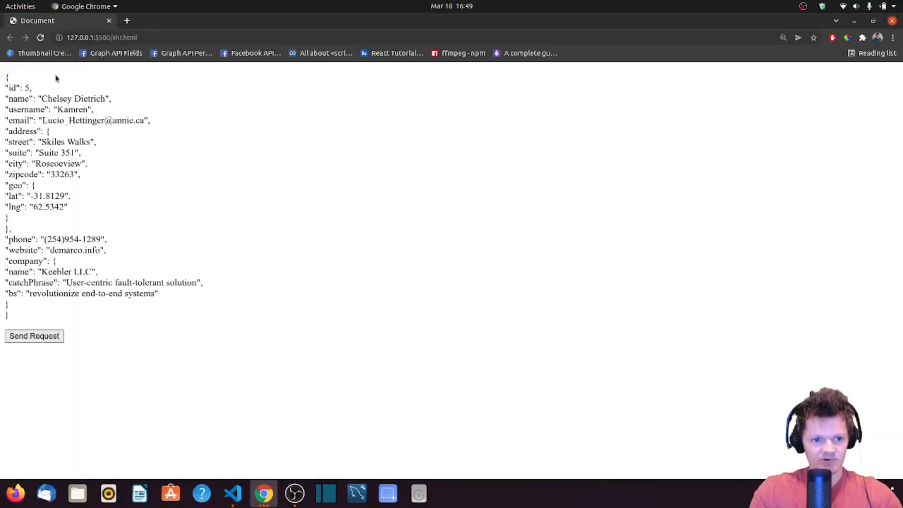
mouse_move(108, 293)
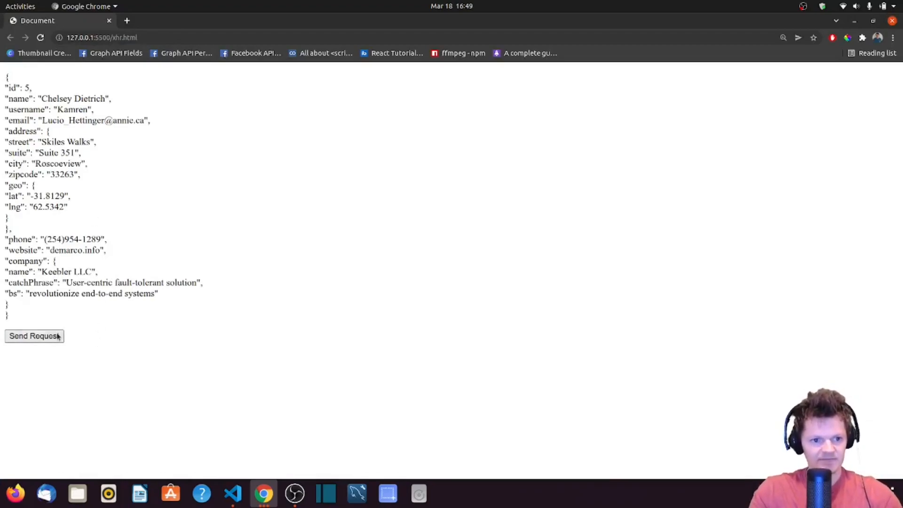
left_click(34, 336)
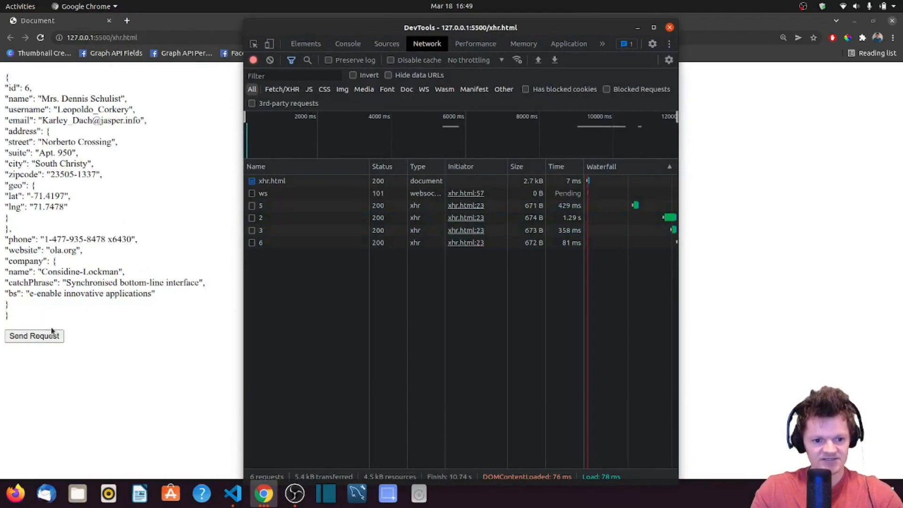
left_click(670, 27)
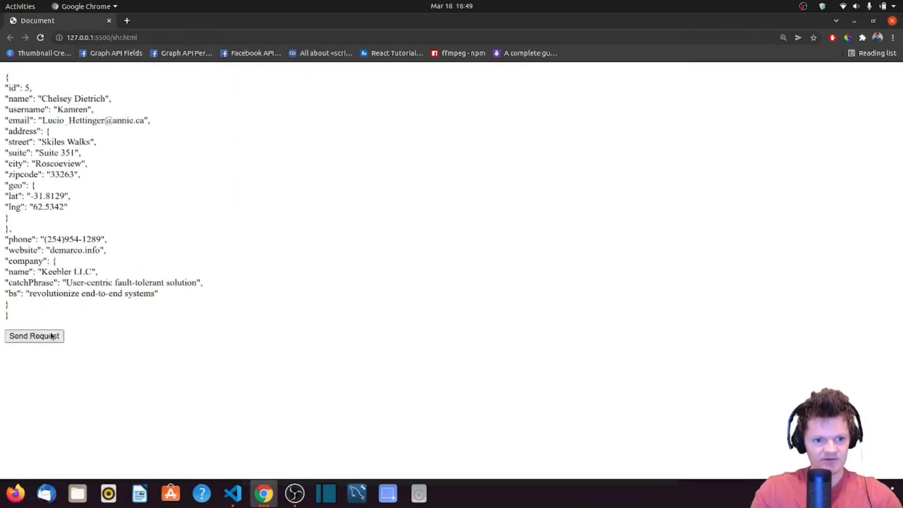
left_click(33, 336)
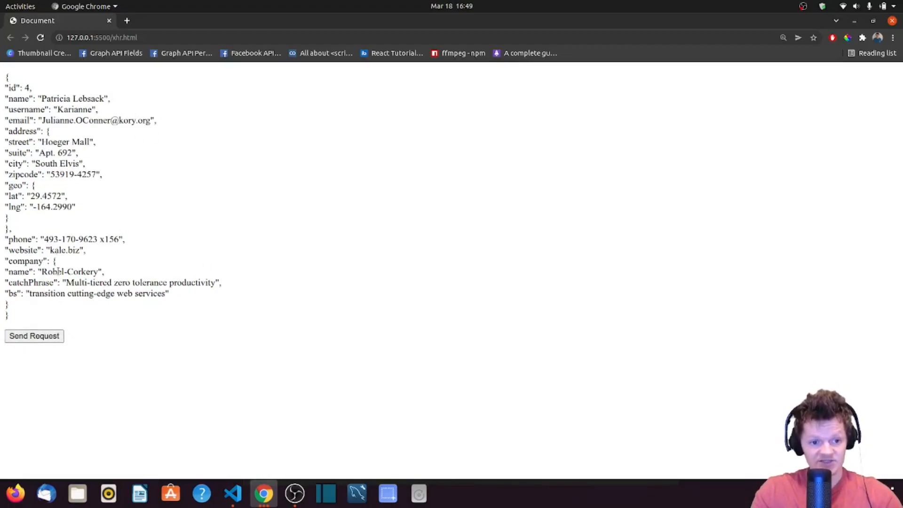
left_click(40, 38)
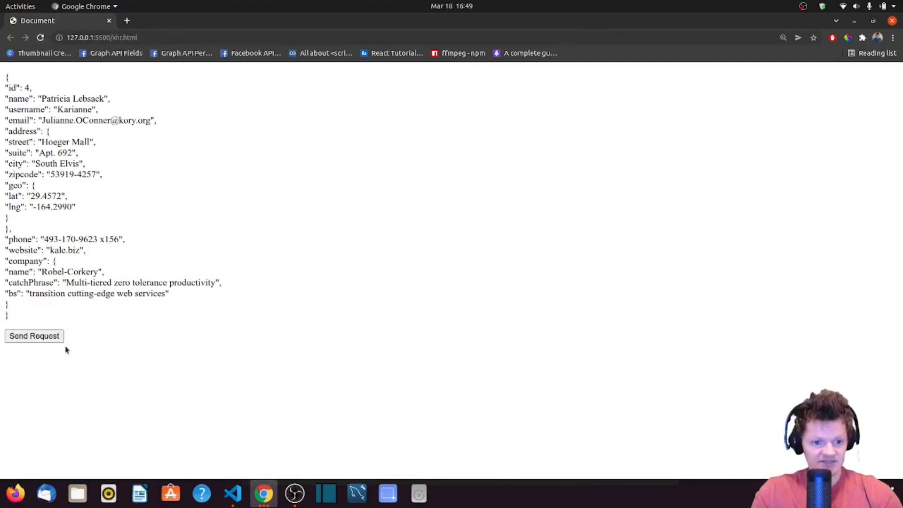
left_click(33, 336)
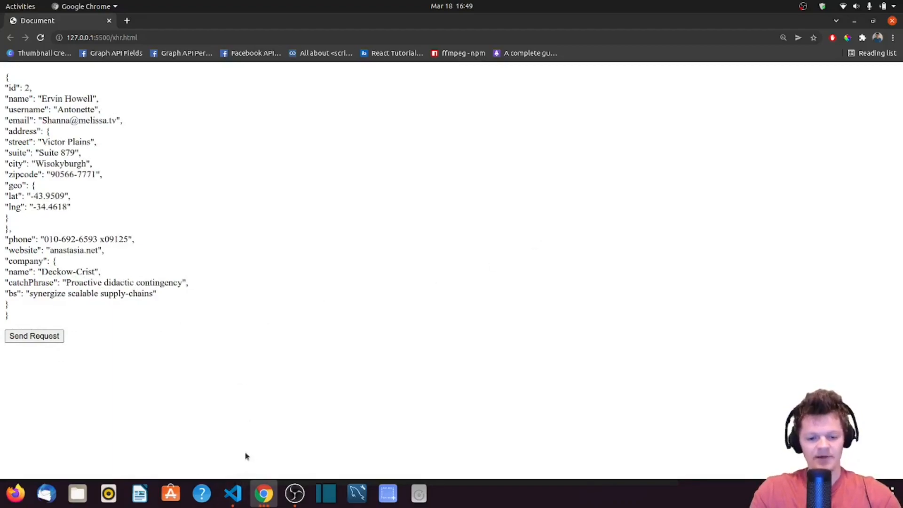
left_click(232, 494)
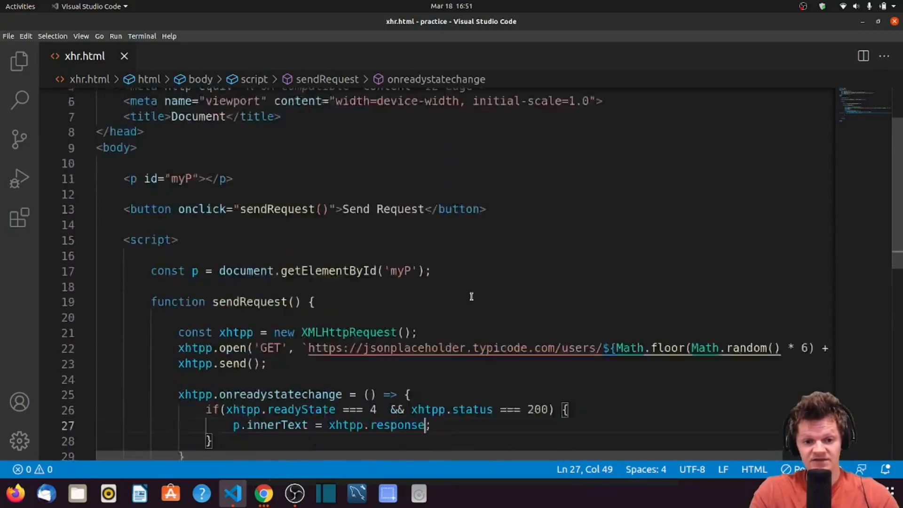
scroll("down", 3)
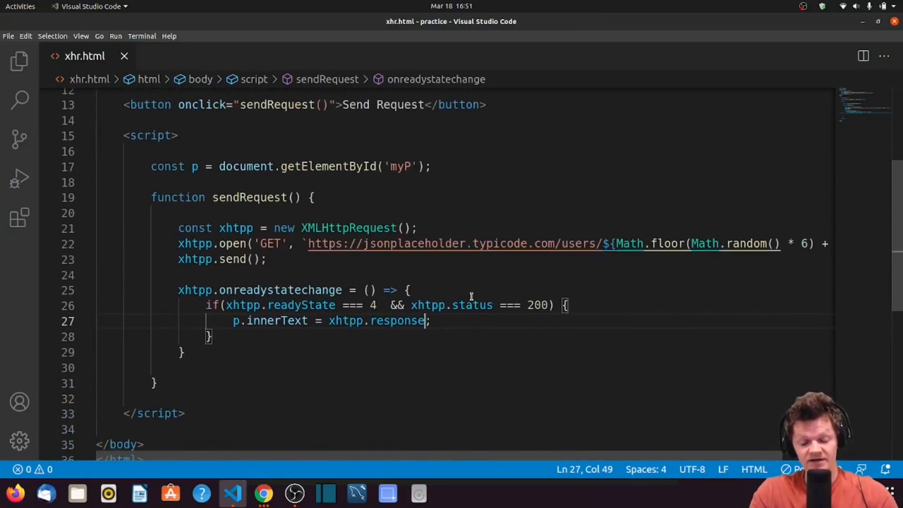